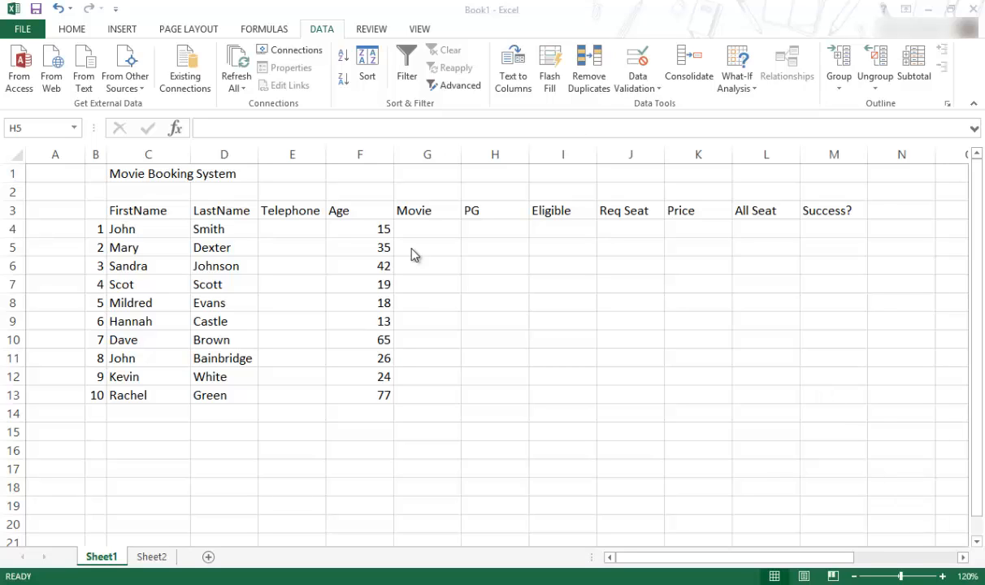
{"action": "mouse_move", "coordinate": [122, 407]}
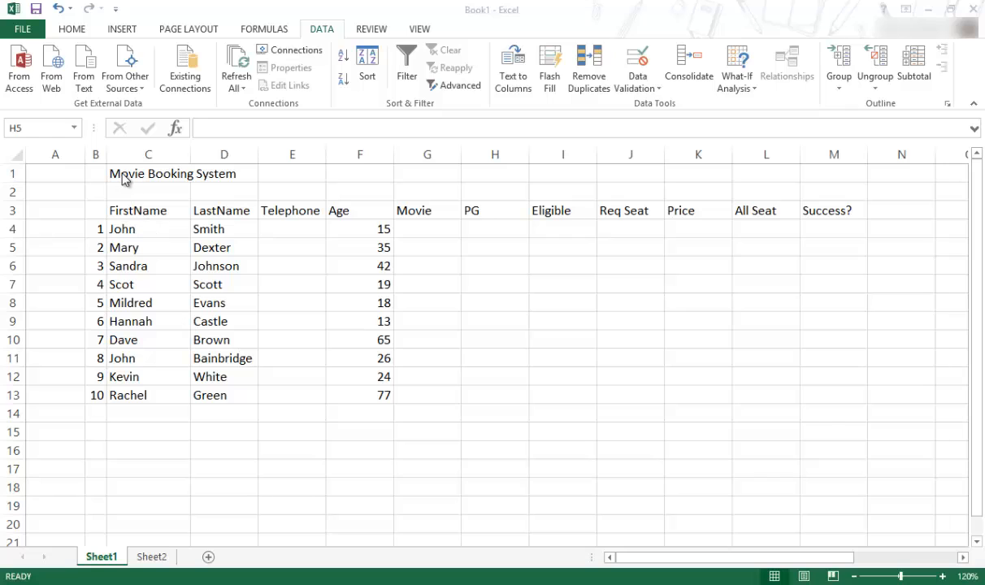
Switch to Sheet2 showing the seating price and movie tables
{"action": "left_click", "coordinate": [148, 172]}
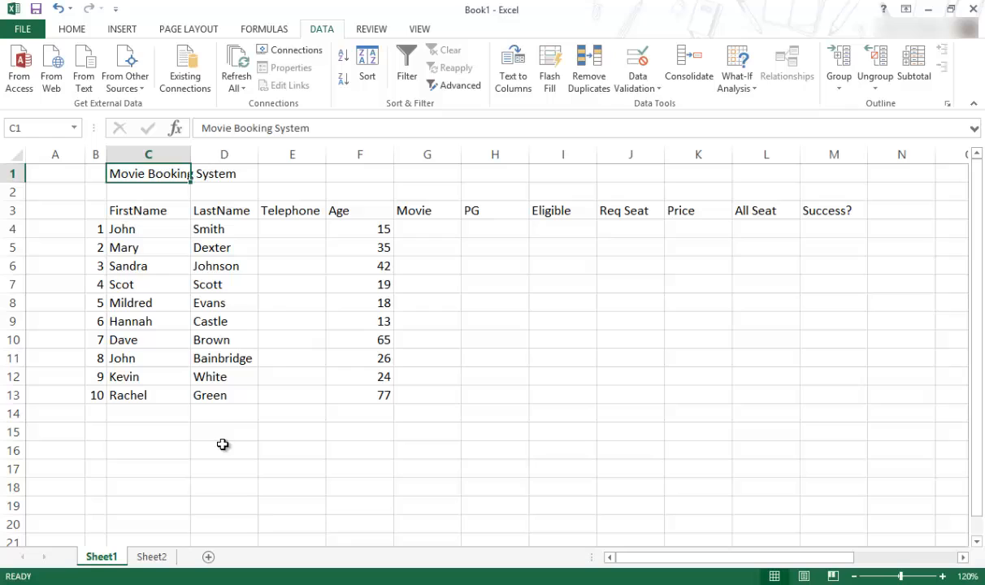
{"action": "mouse_move", "coordinate": [290, 361]}
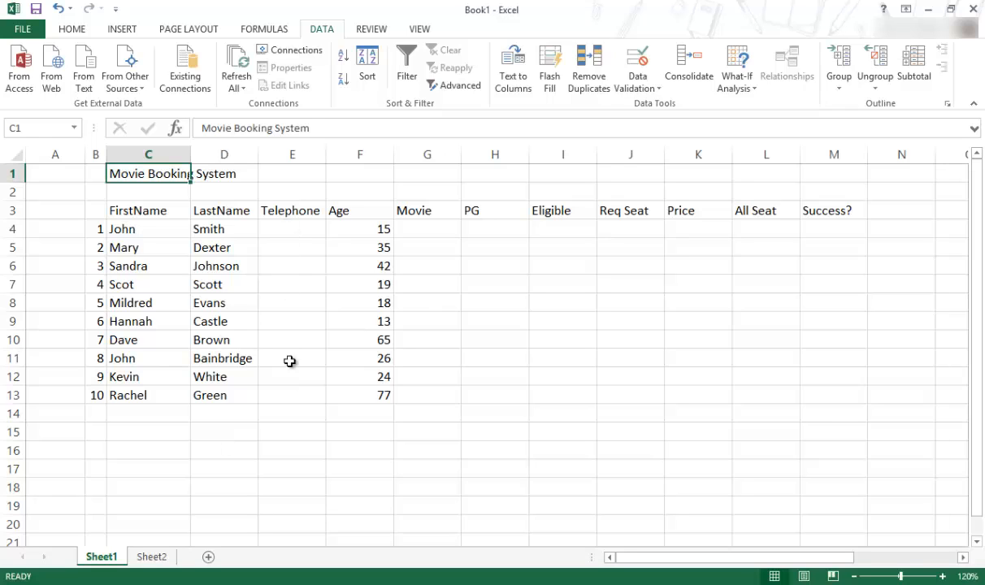
{"action": "mouse_move", "coordinate": [430, 228]}
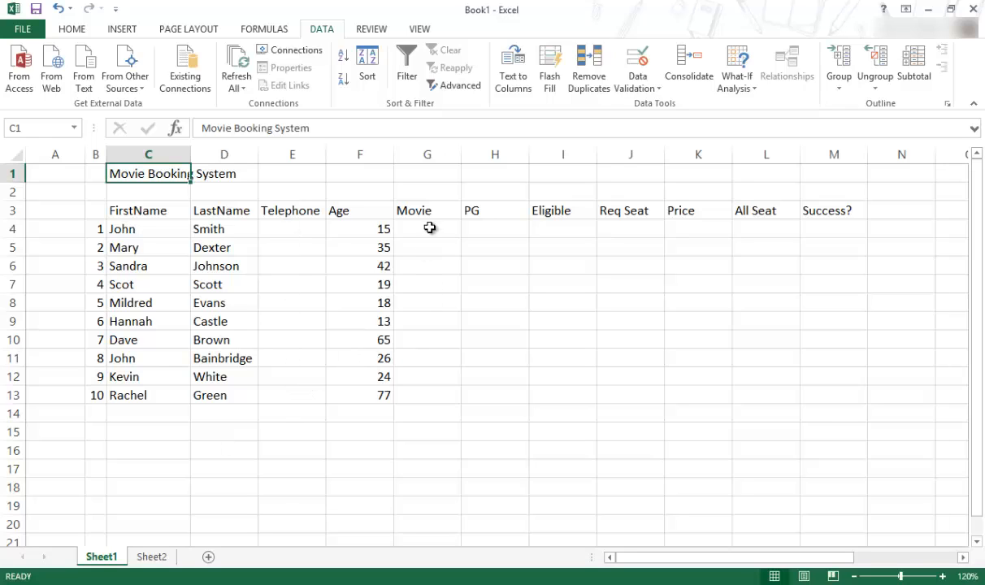
{"action": "mouse_move", "coordinate": [410, 345]}
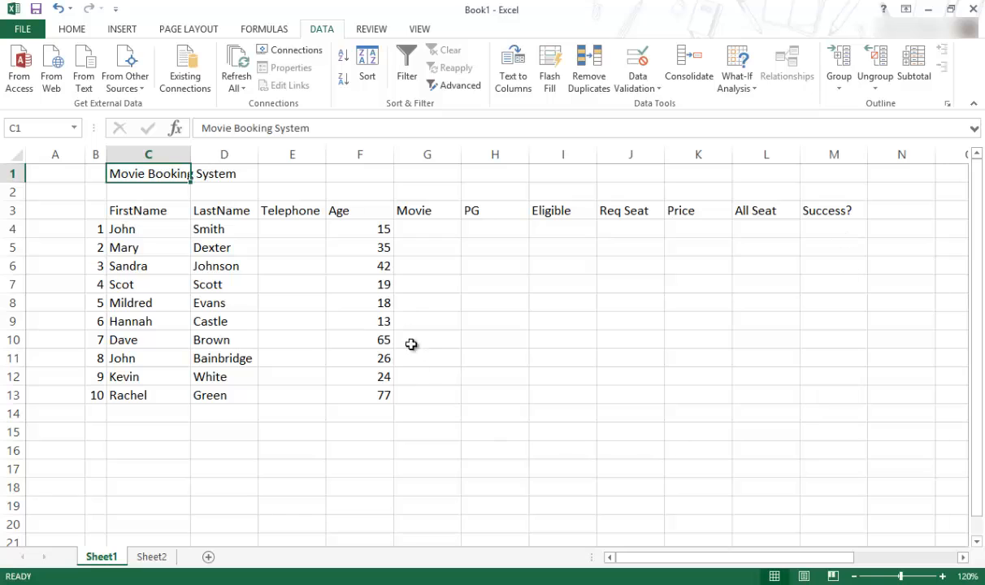
{"action": "mouse_move", "coordinate": [552, 401]}
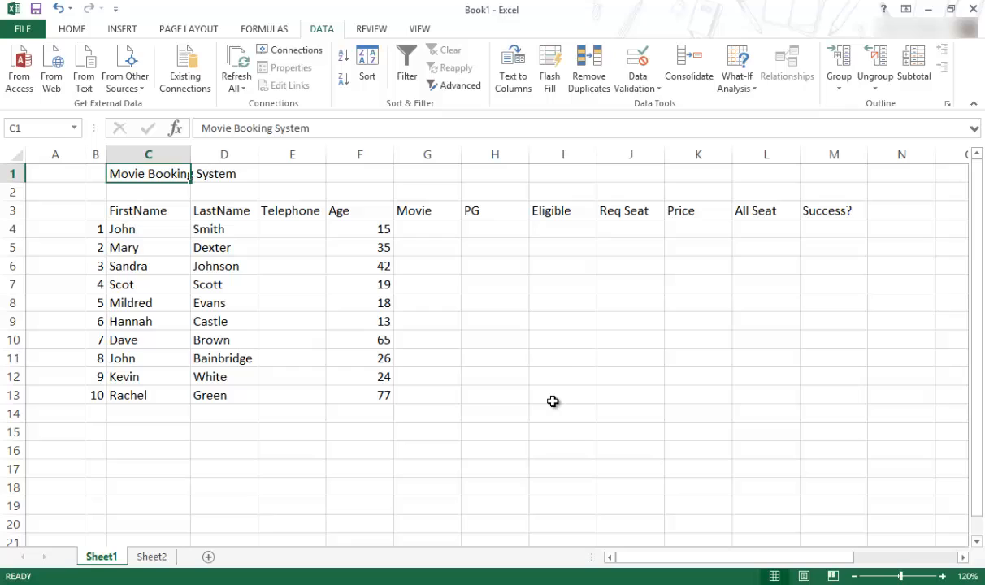
{"action": "mouse_move", "coordinate": [423, 354]}
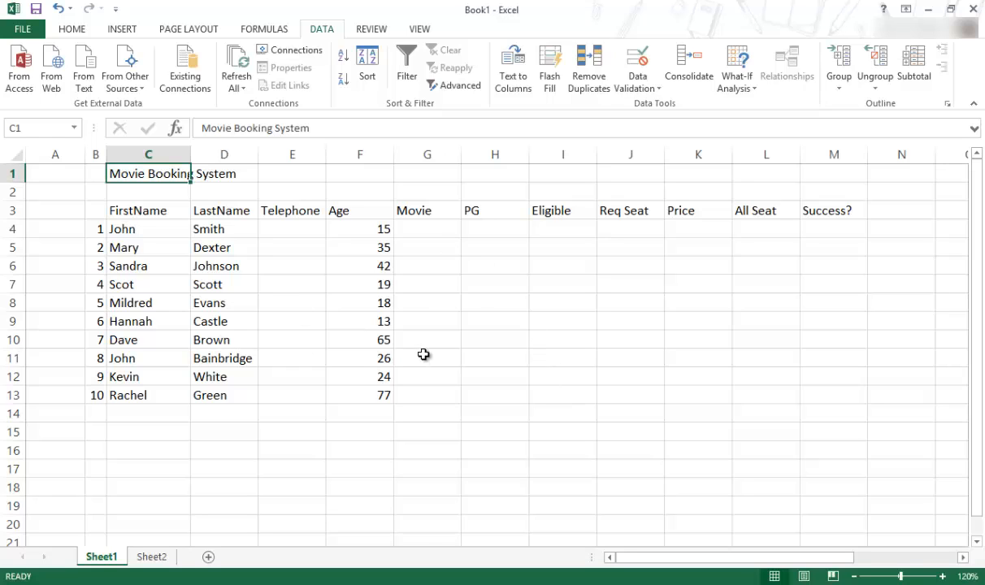
{"action": "mouse_move", "coordinate": [151, 556]}
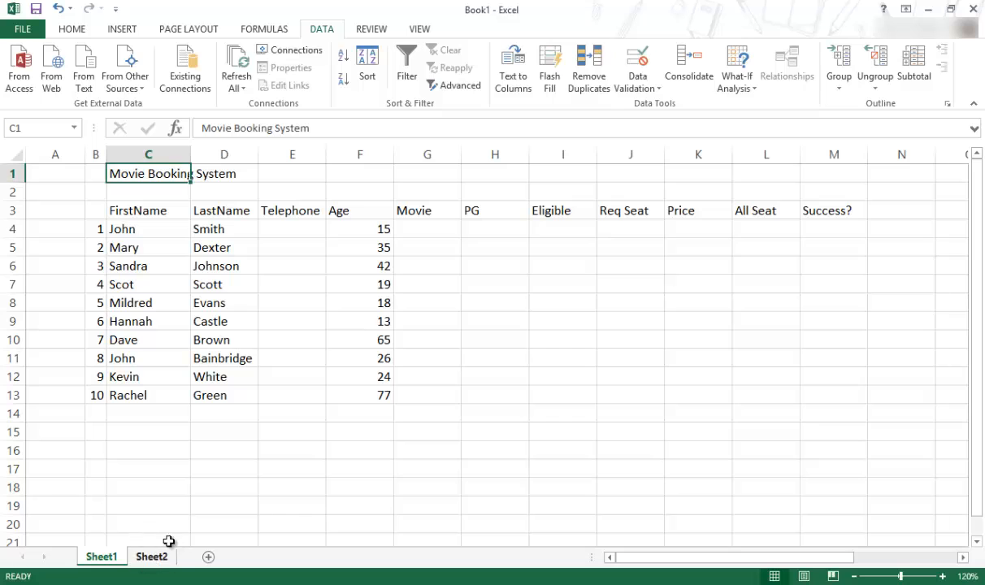
{"action": "left_click", "coordinate": [151, 556]}
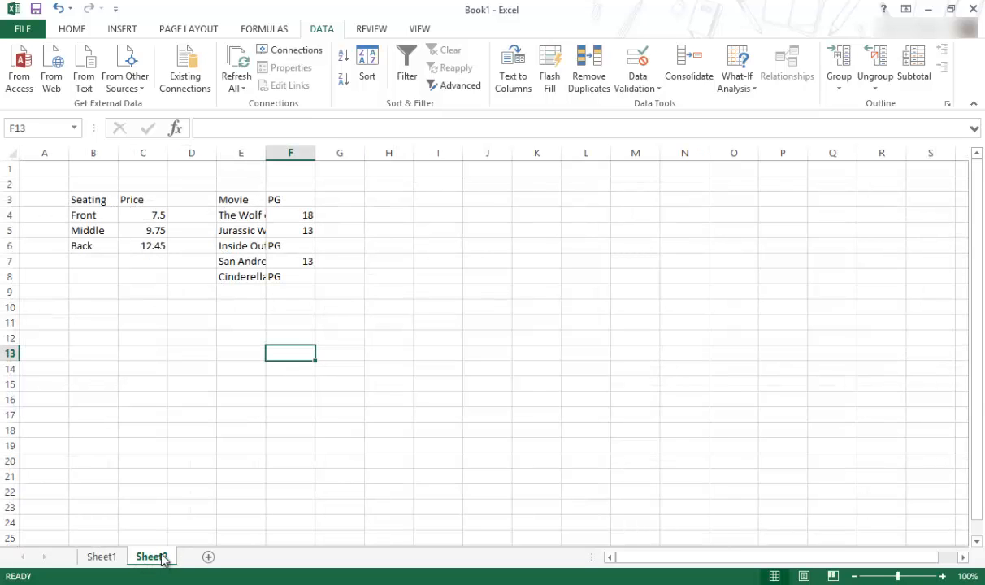
{"action": "left_click", "coordinate": [151, 556]}
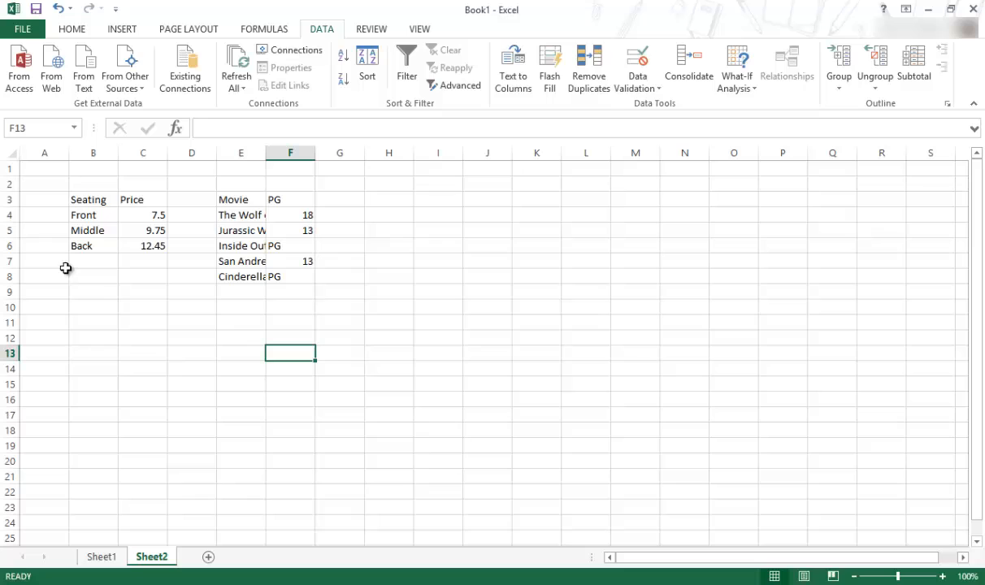
{"action": "mouse_move", "coordinate": [177, 339]}
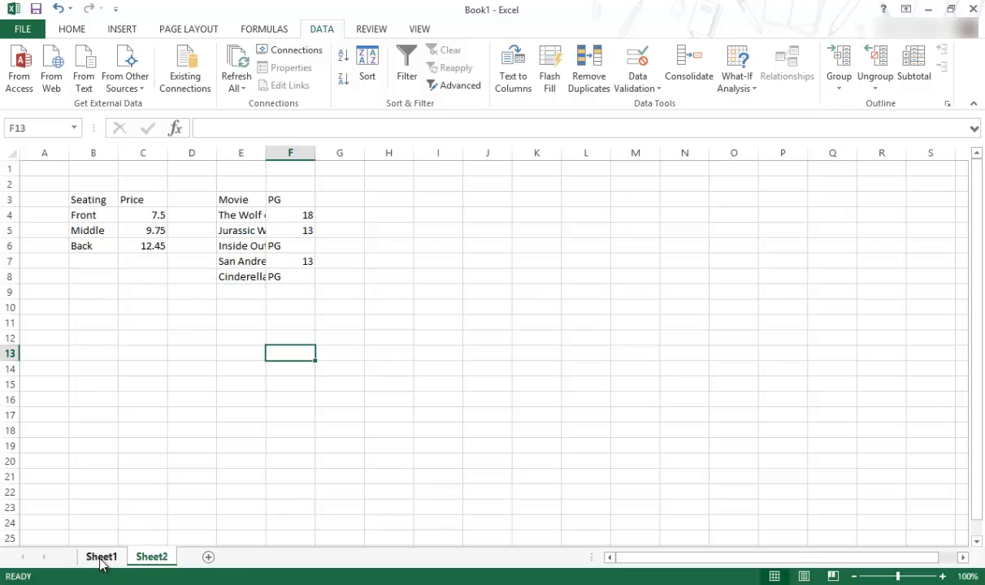
On Sheet1, right-align the first names in column C, then restore left alignment
{"action": "left_click", "coordinate": [101, 556]}
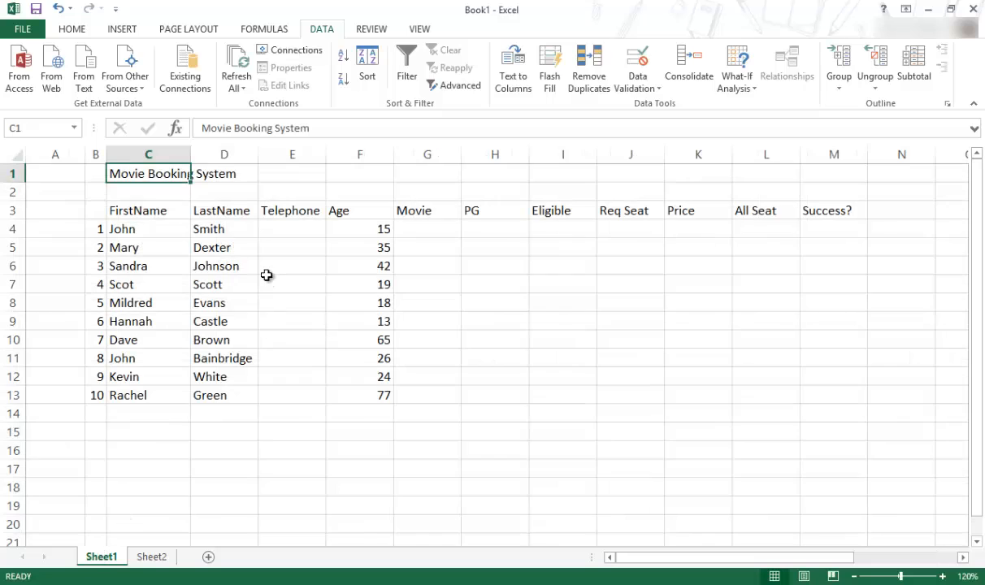
{"action": "mouse_move", "coordinate": [198, 326]}
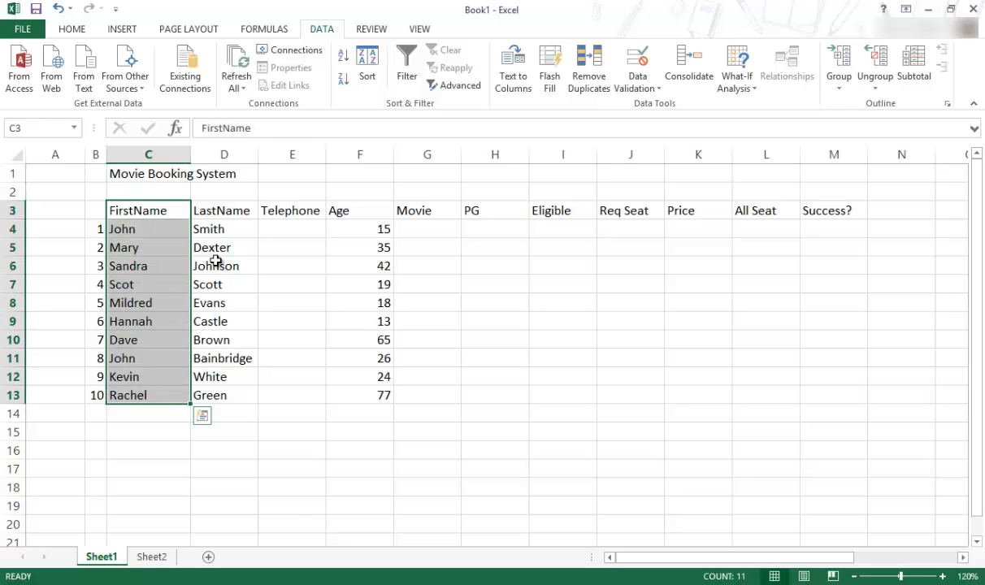
{"action": "left_click", "coordinate": [72, 30]}
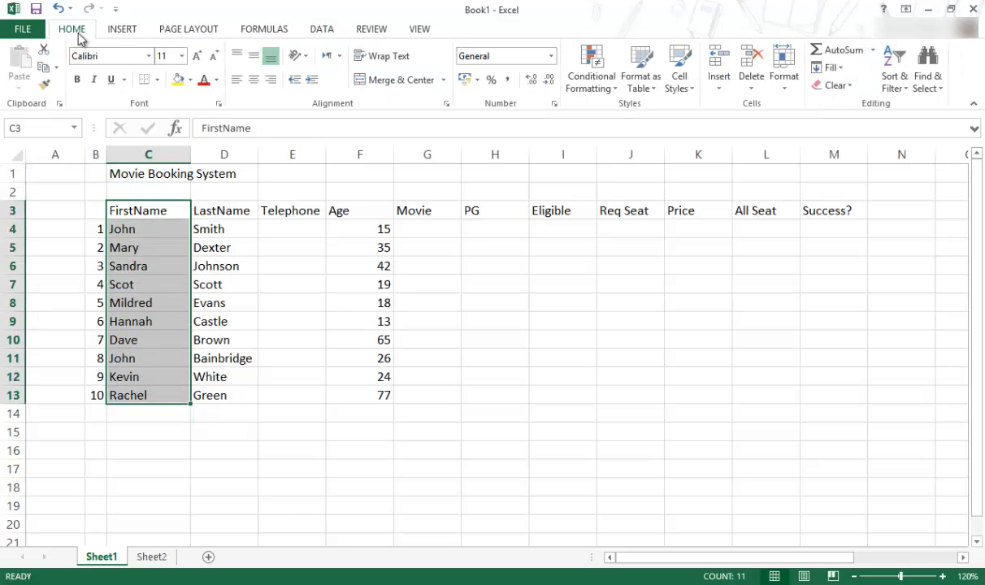
{"action": "mouse_move", "coordinate": [293, 153]}
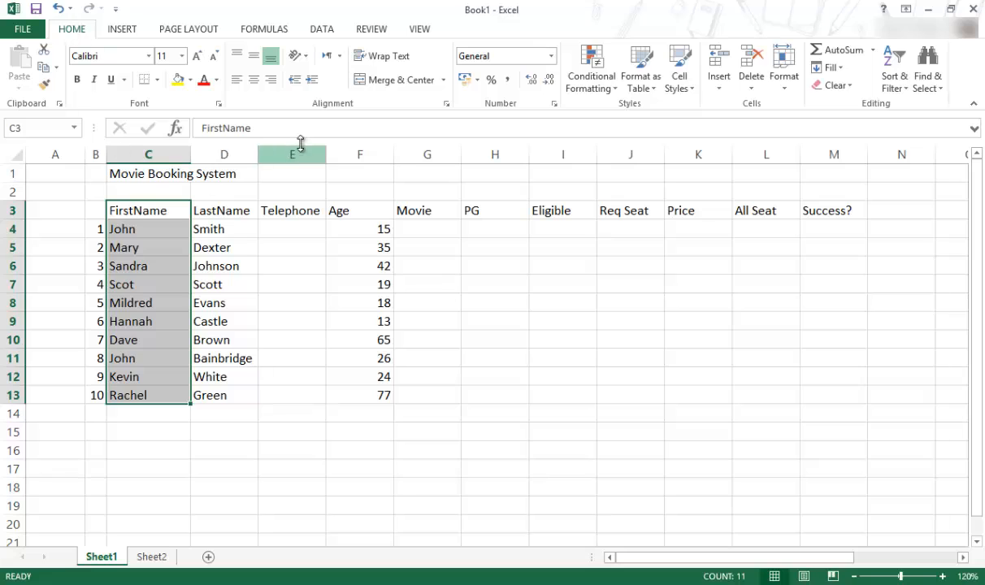
{"action": "mouse_move", "coordinate": [237, 78]}
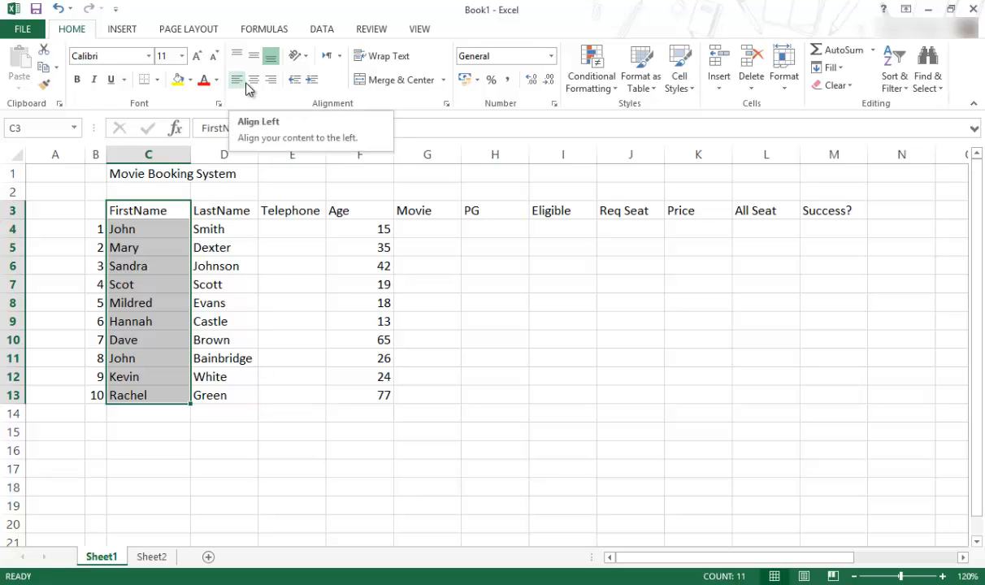
{"action": "mouse_move", "coordinate": [270, 80]}
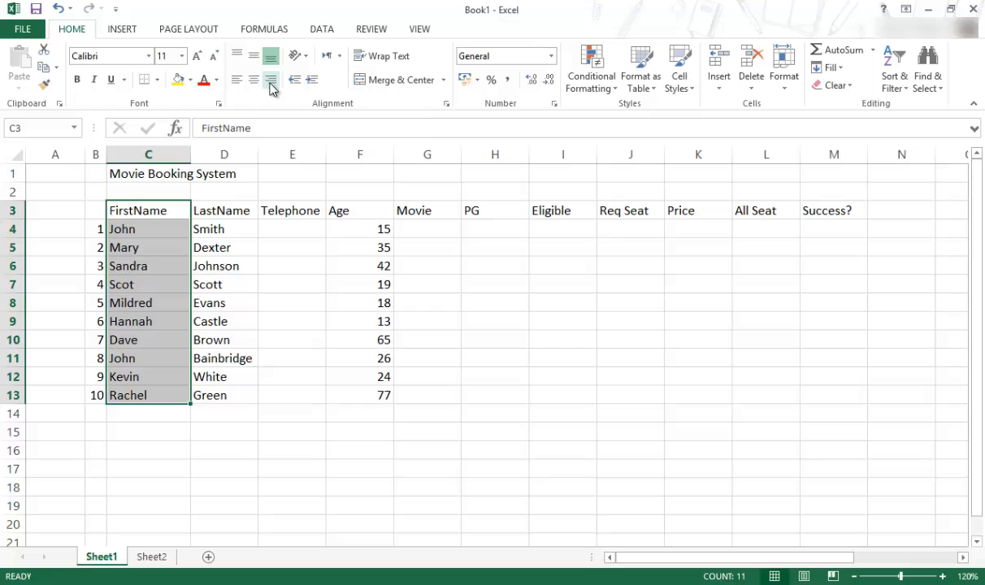
{"action": "mouse_move", "coordinate": [254, 78]}
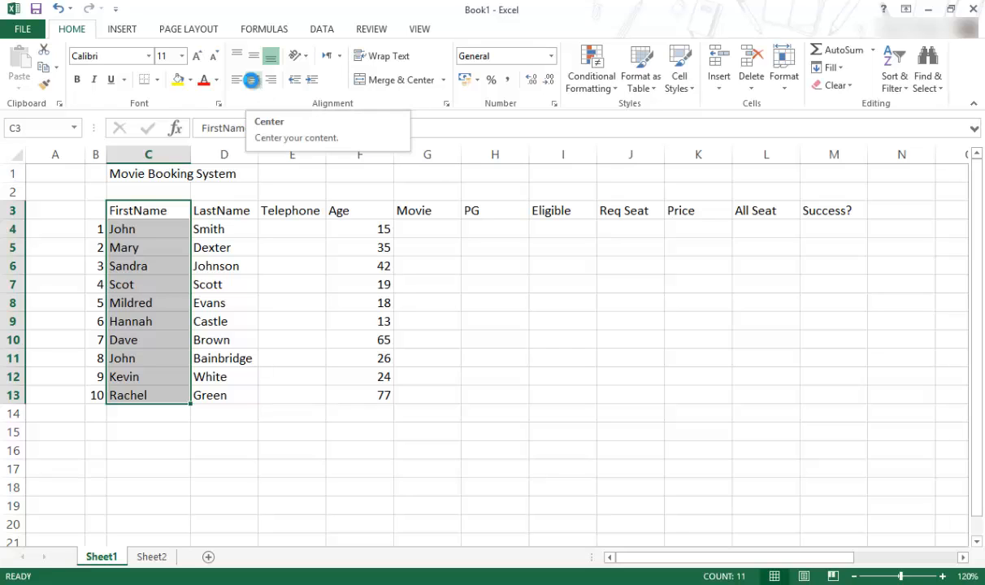
{"action": "left_click", "coordinate": [254, 78]}
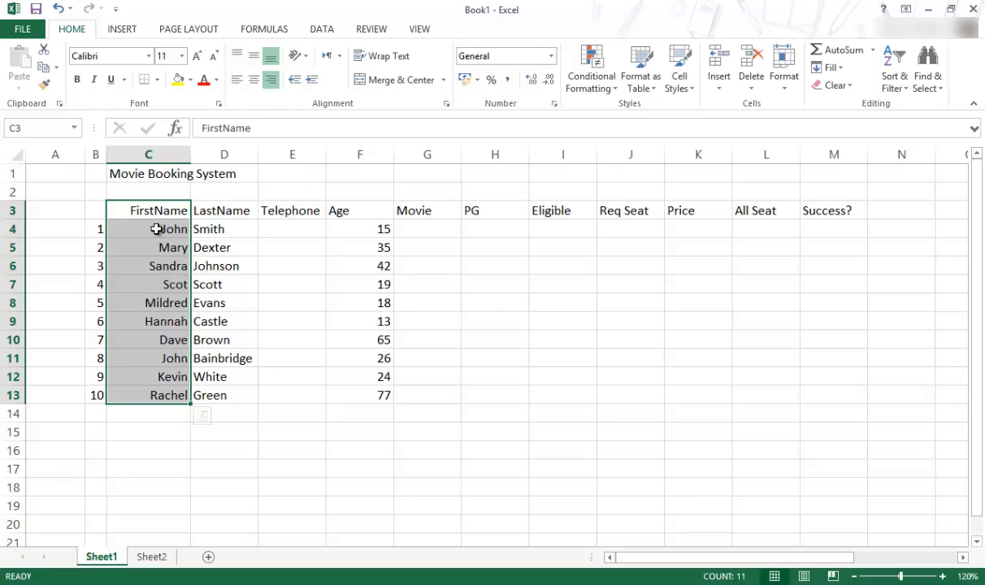
{"action": "left_click", "coordinate": [238, 78]}
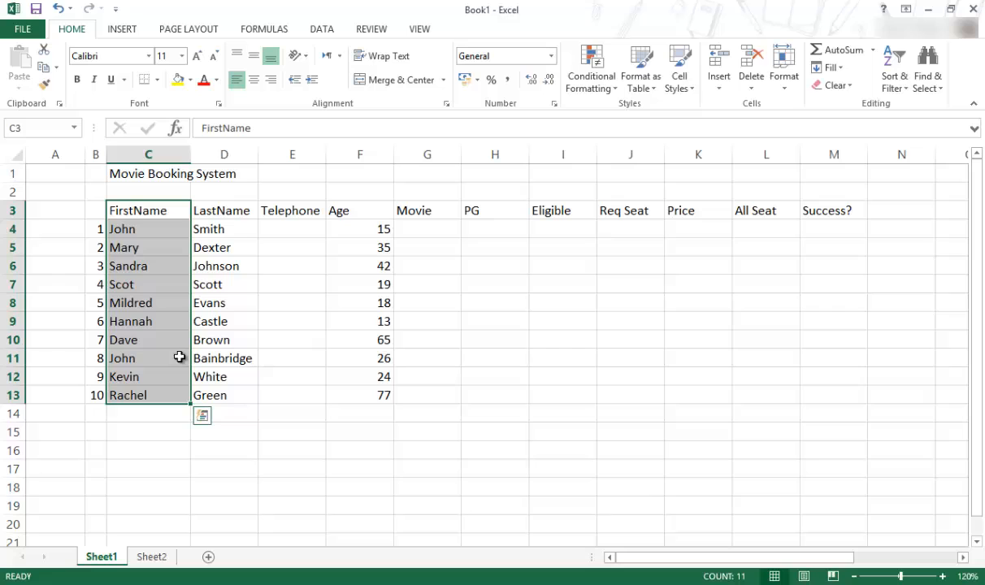
{"action": "mouse_move", "coordinate": [216, 270]}
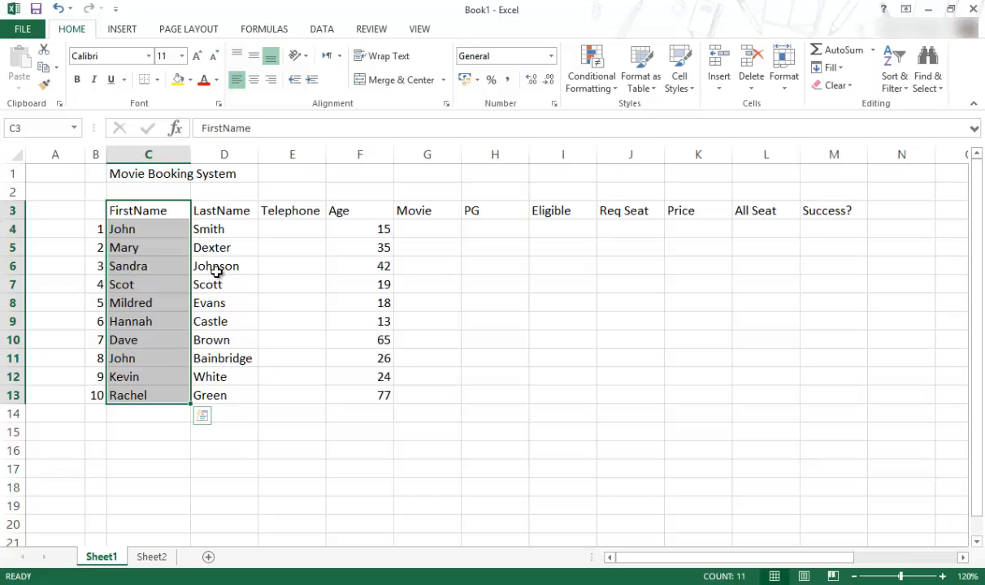
{"action": "left_click_drag", "start_coordinate": [360, 228], "coordinate": [359, 396]}
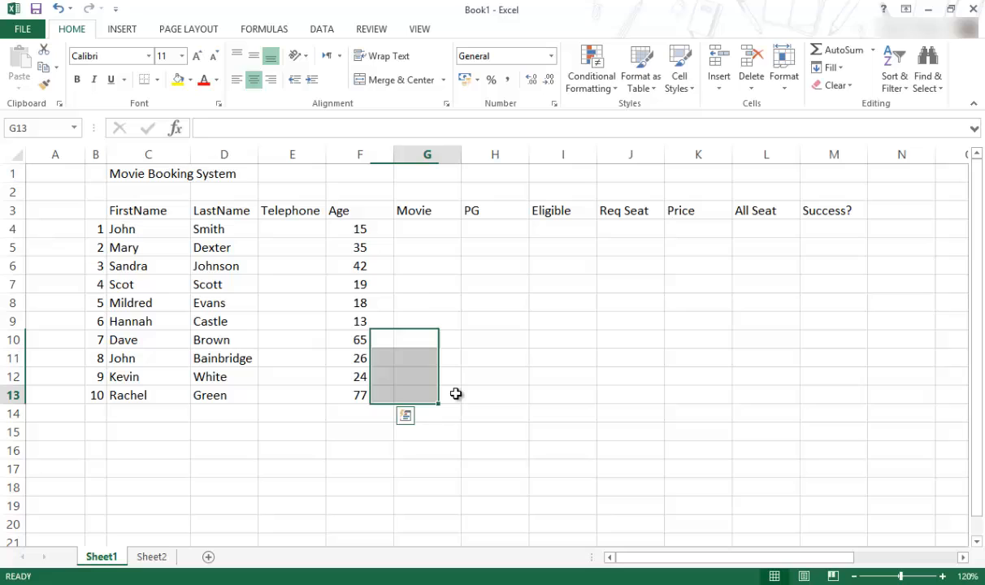
{"action": "left_click", "coordinate": [426, 395]}
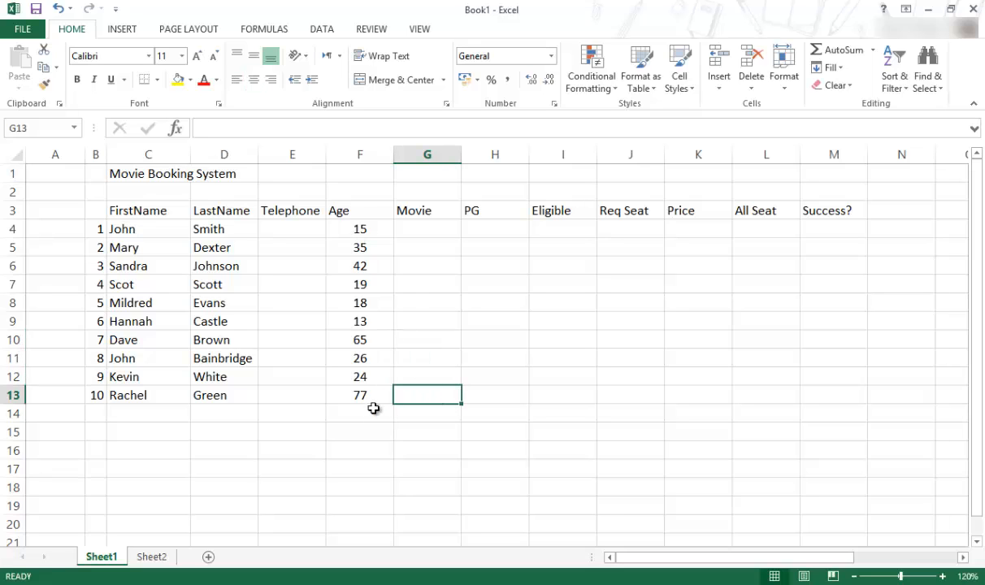
{"action": "mouse_move", "coordinate": [107, 221]}
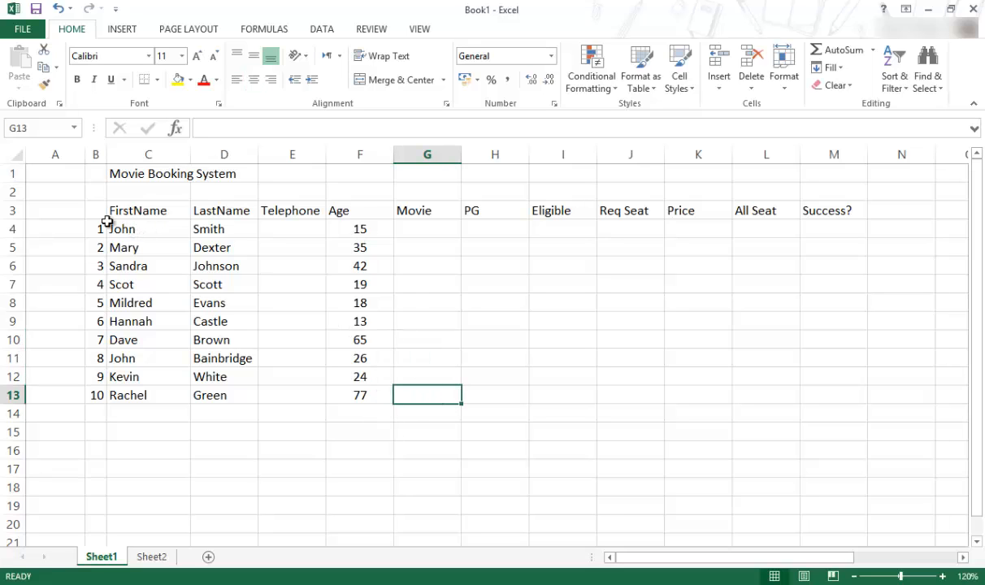
{"action": "left_click_drag", "start_coordinate": [148, 210], "coordinate": [292, 210]}
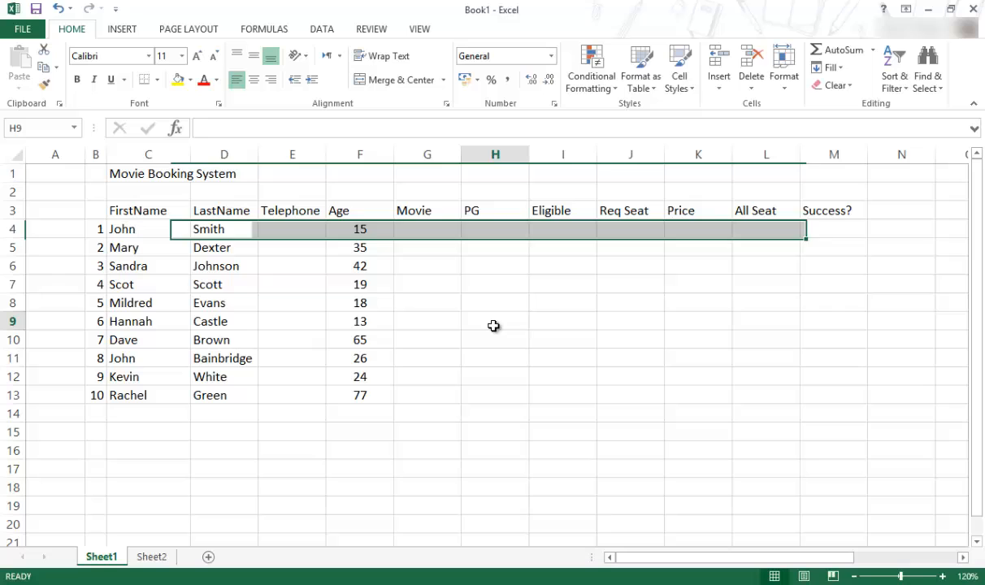
{"action": "left_click", "coordinate": [494, 321]}
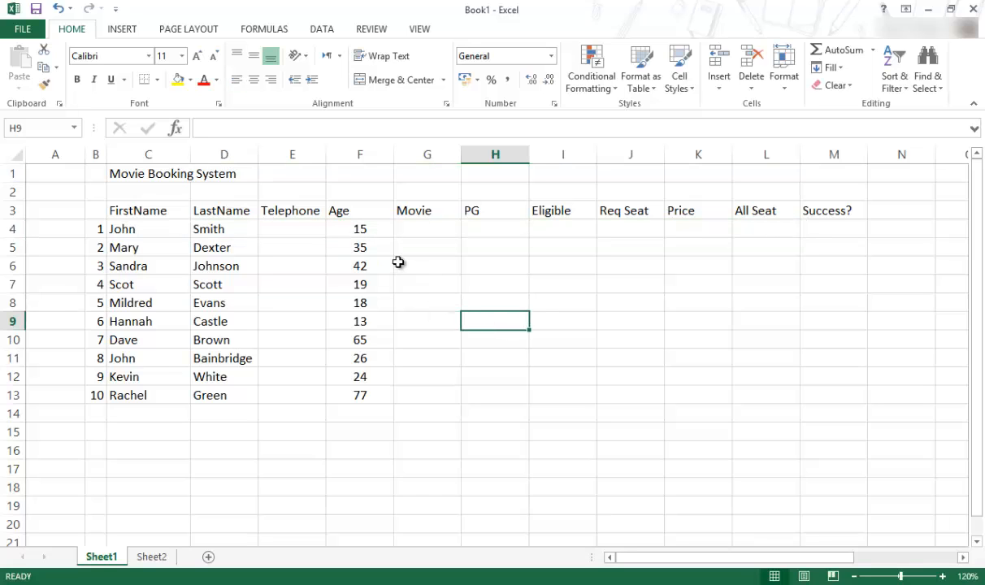
Select the entire heading row 3 after clearing a partial FirstName-to-Age selection
{"action": "left_click_drag", "start_coordinate": [148, 209], "coordinate": [426, 210]}
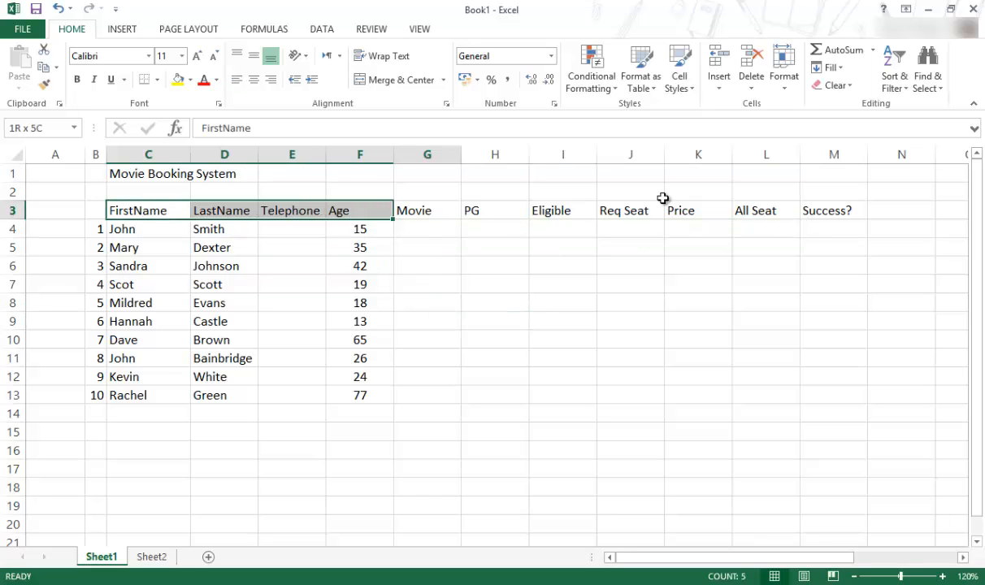
{"action": "left_click", "coordinate": [699, 302]}
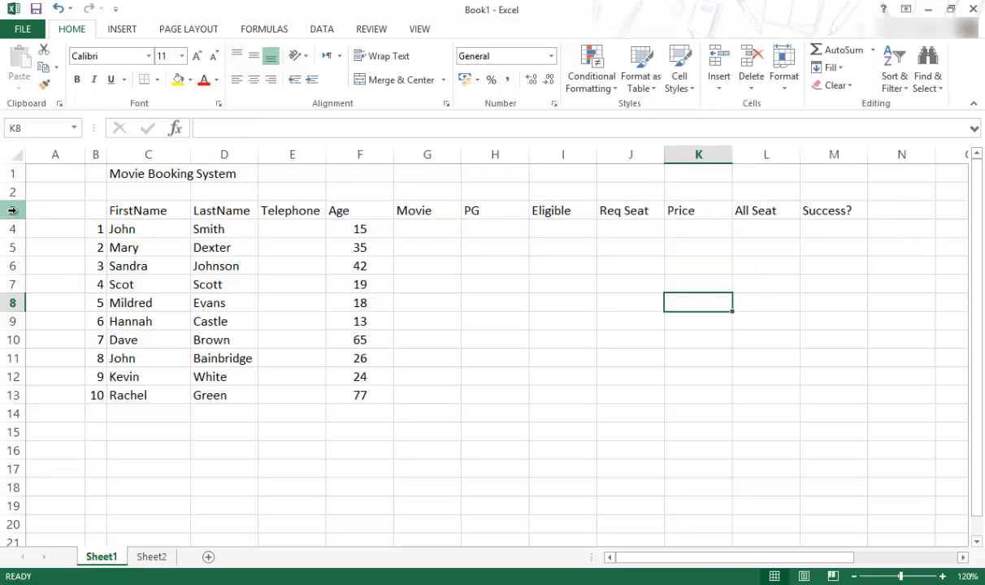
{"action": "left_click", "coordinate": [13, 212]}
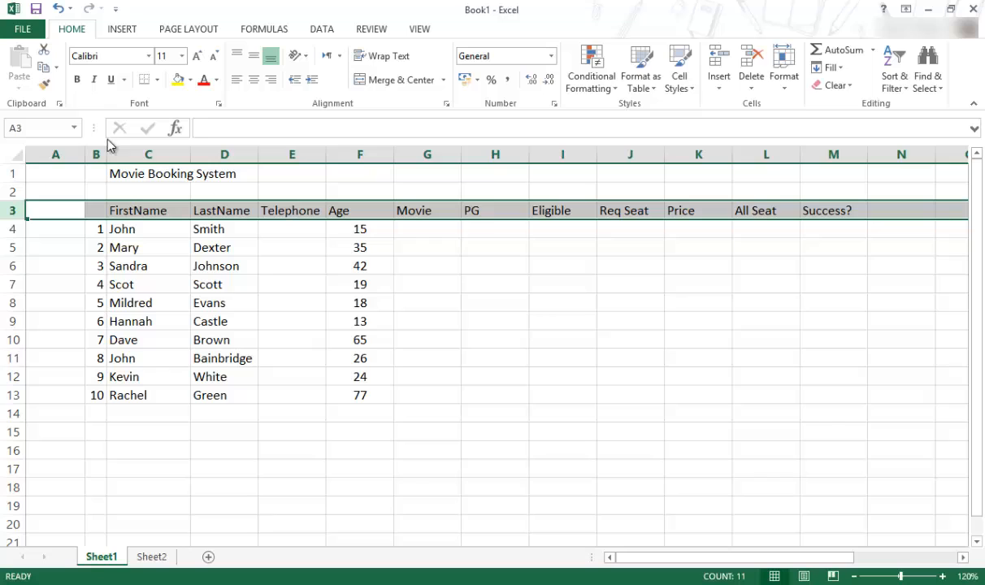
{"action": "mouse_move", "coordinate": [84, 88]}
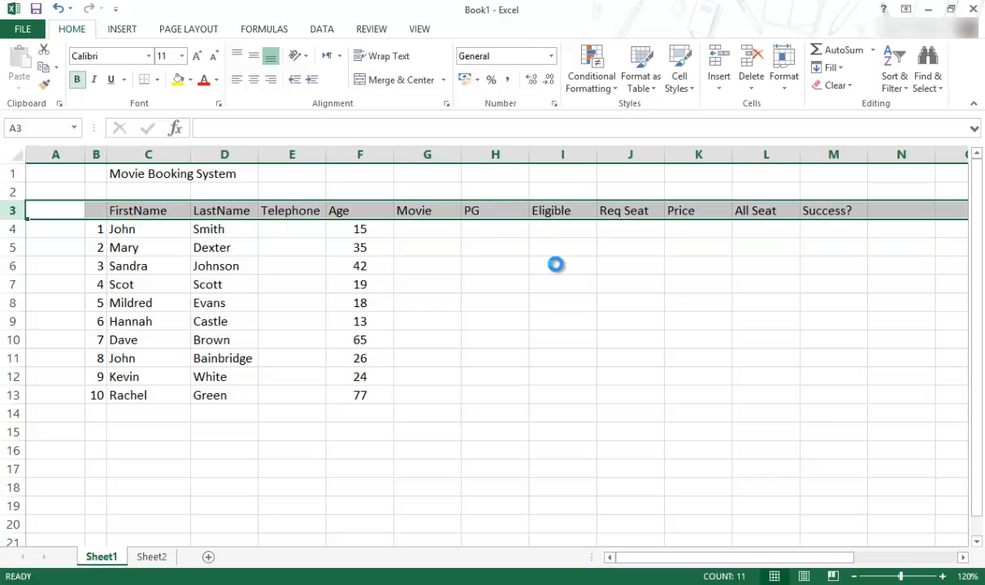
{"action": "mouse_move", "coordinate": [404, 249]}
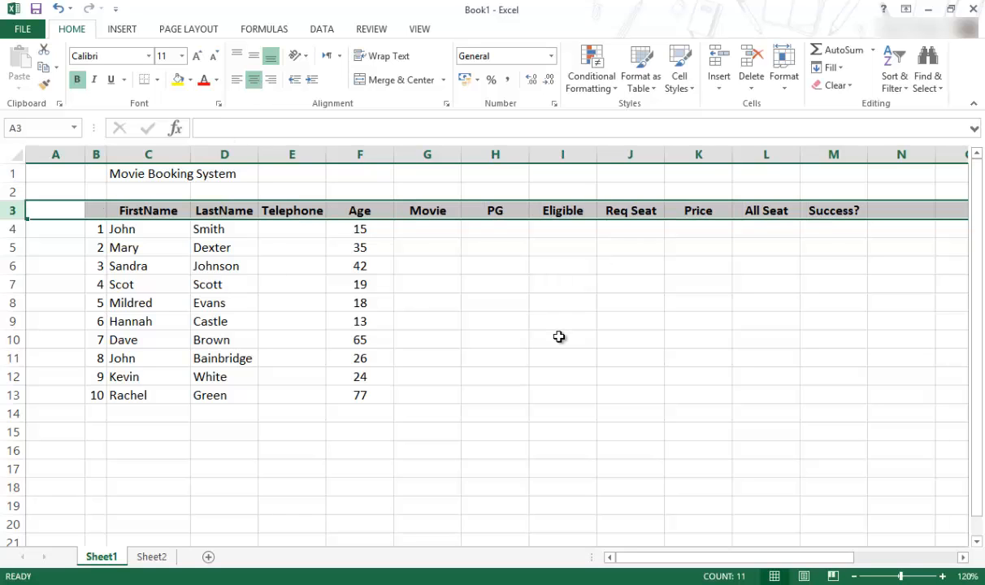
{"action": "mouse_move", "coordinate": [539, 328]}
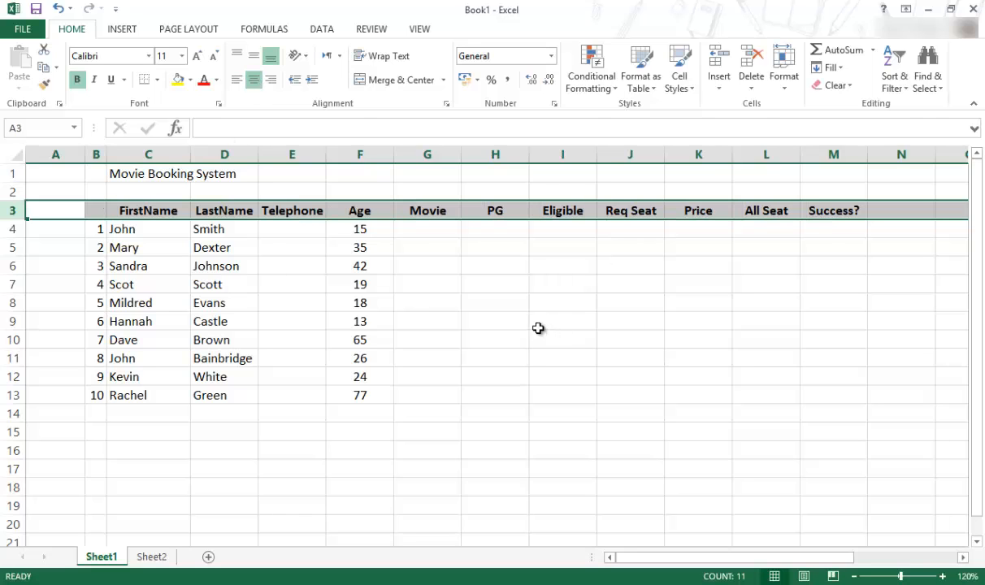
{"action": "left_click", "coordinate": [562, 320]}
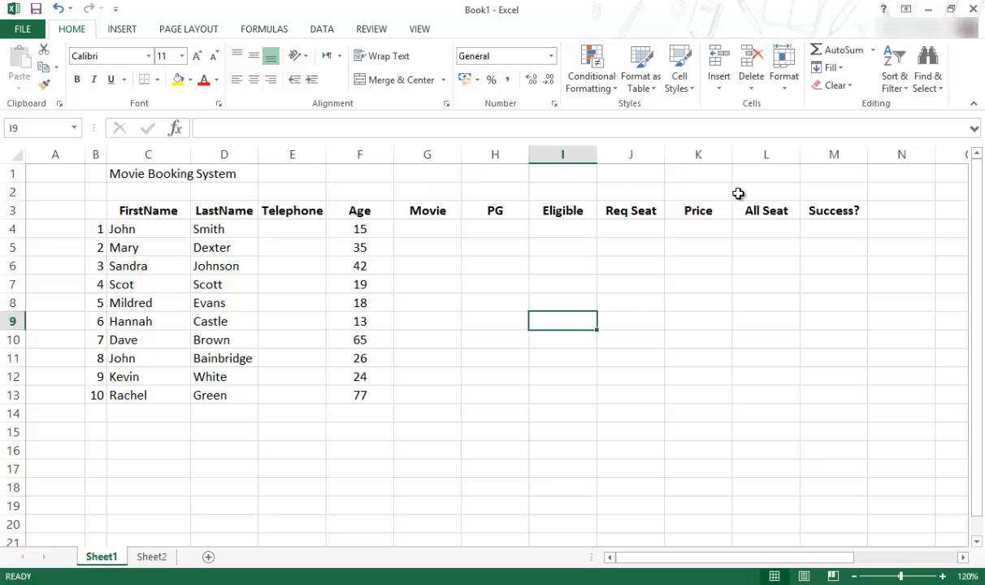
{"action": "mouse_move", "coordinate": [831, 210]}
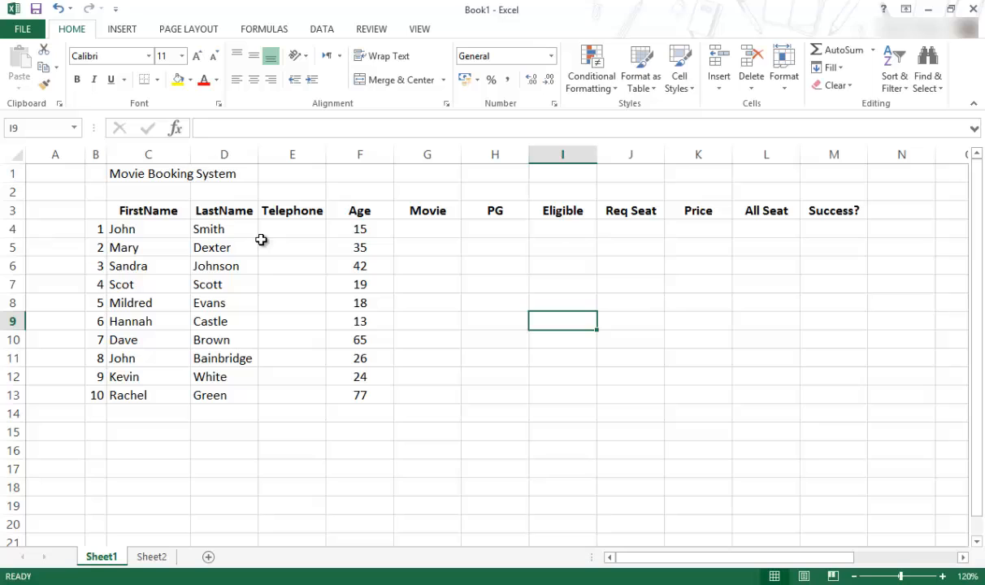
{"action": "mouse_move", "coordinate": [452, 407]}
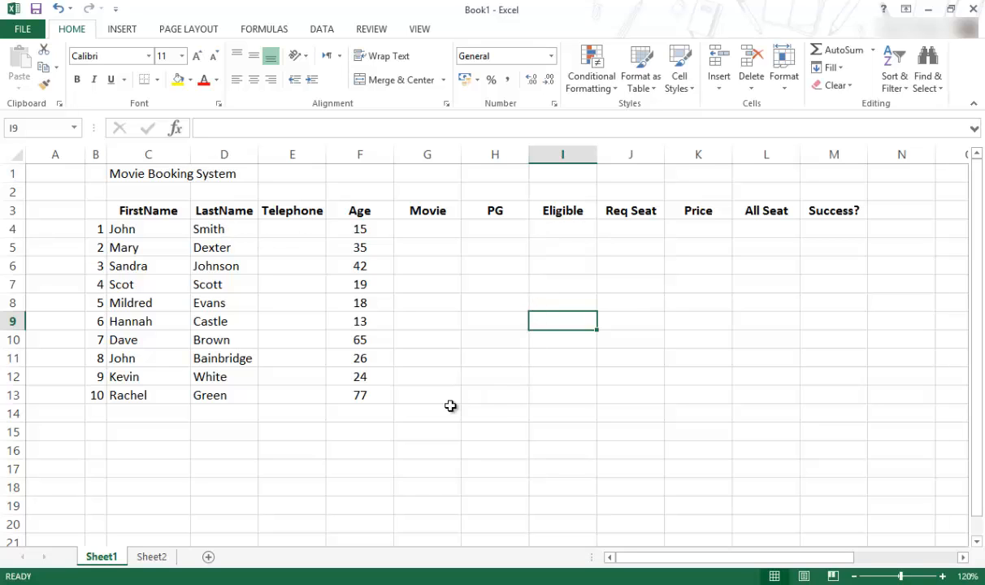
Enlarge the Movie Booking System title to font size 18
{"action": "left_click", "coordinate": [148, 172]}
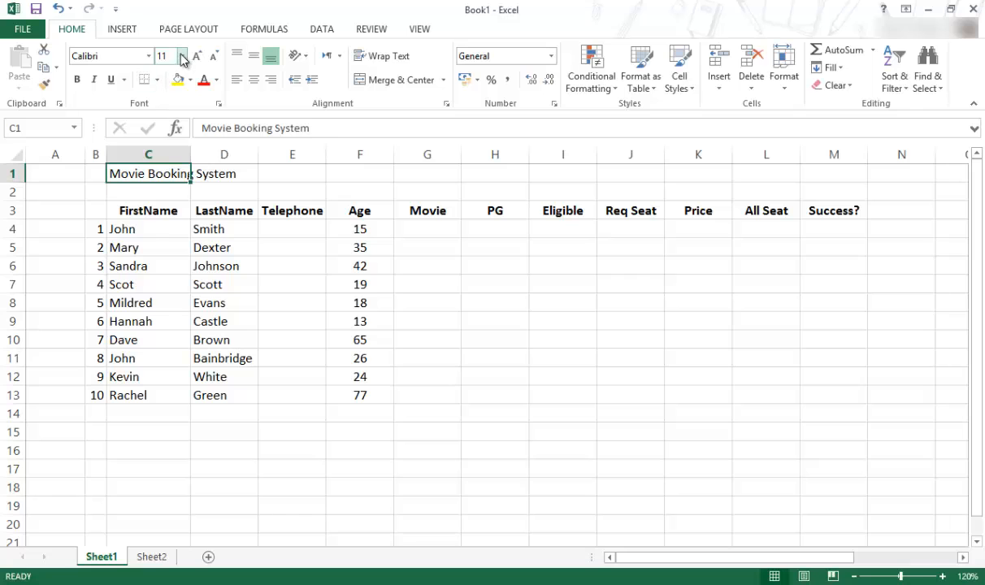
{"action": "left_click", "coordinate": [172, 55]}
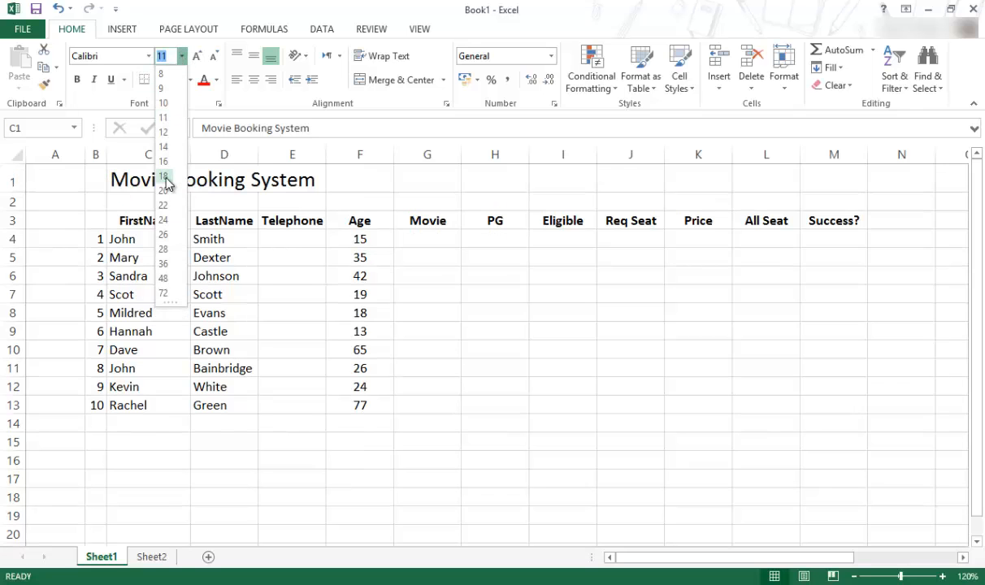
{"action": "left_click", "coordinate": [163, 175]}
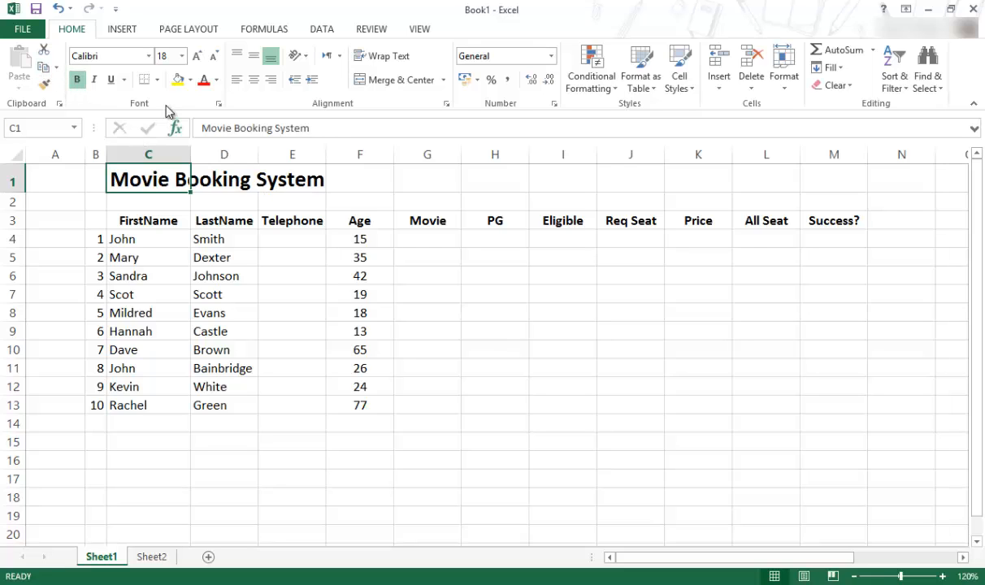
{"action": "left_click", "coordinate": [563, 367]}
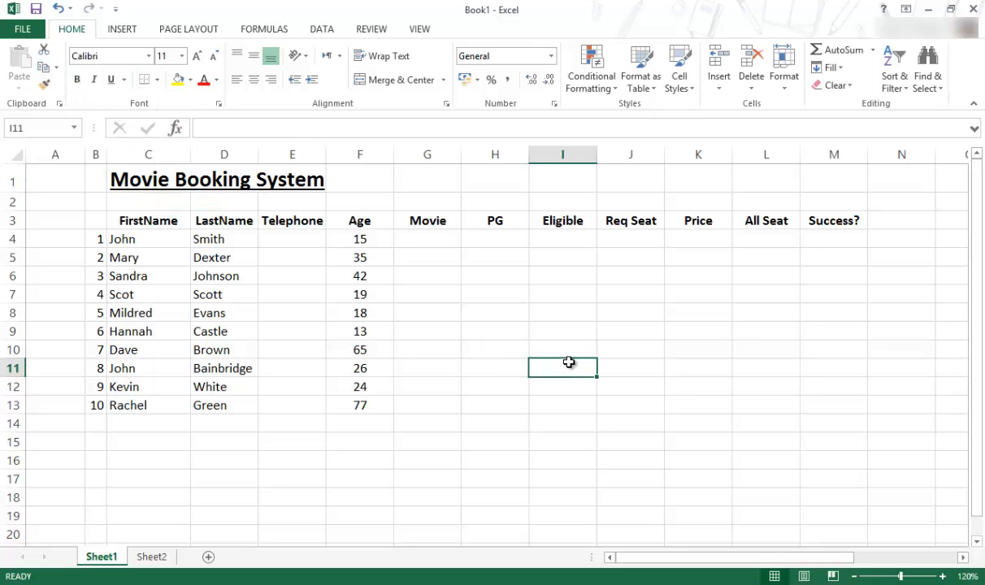
{"action": "mouse_move", "coordinate": [508, 466]}
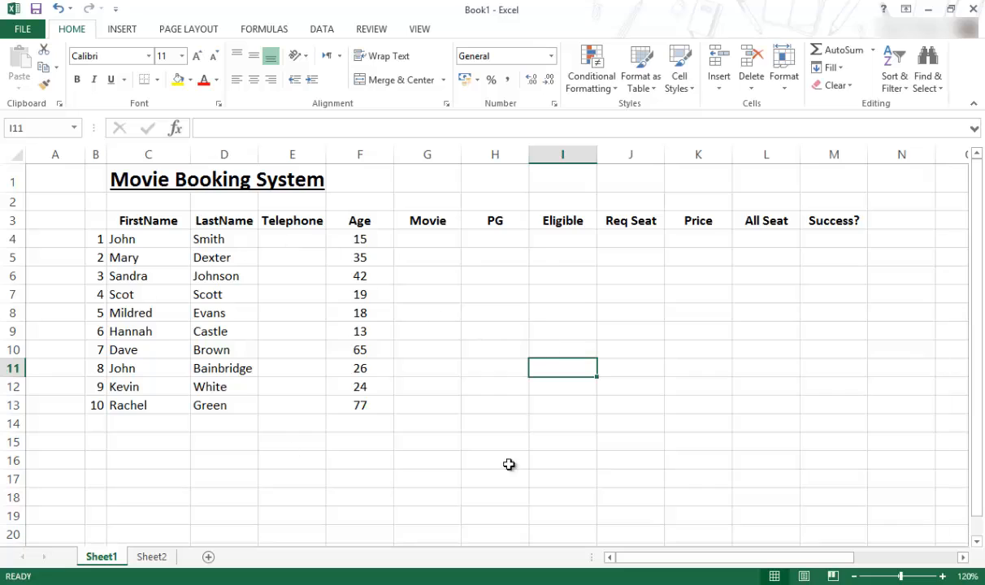
{"action": "mouse_move", "coordinate": [88, 223]}
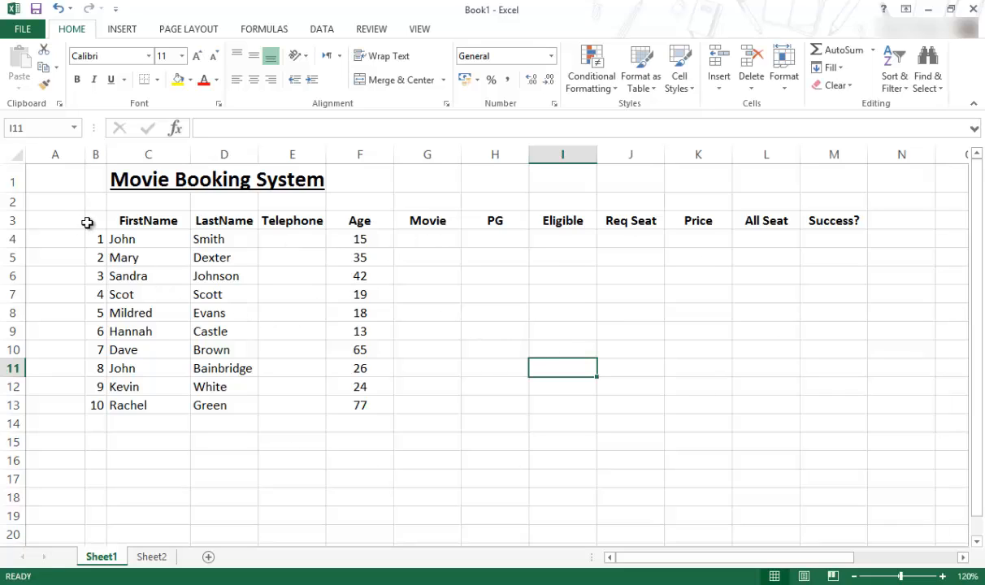
{"action": "mouse_move", "coordinate": [342, 390]}
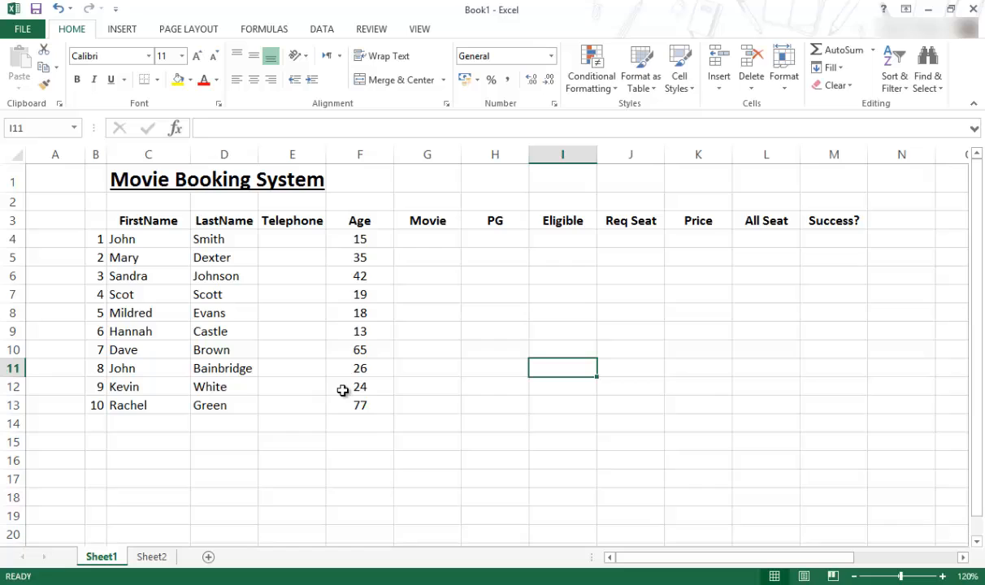
{"action": "mouse_move", "coordinate": [533, 351]}
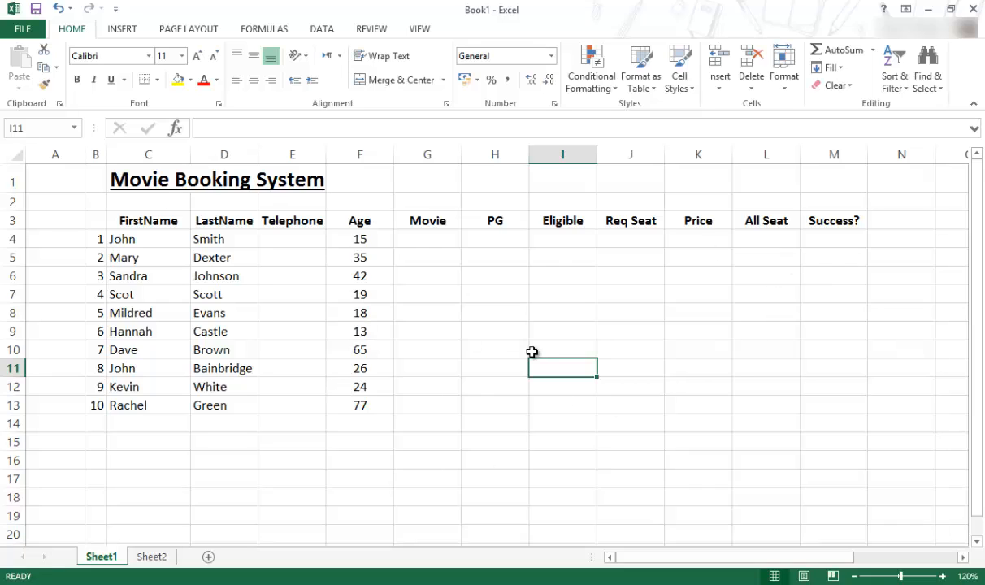
{"action": "mouse_move", "coordinate": [465, 335]}
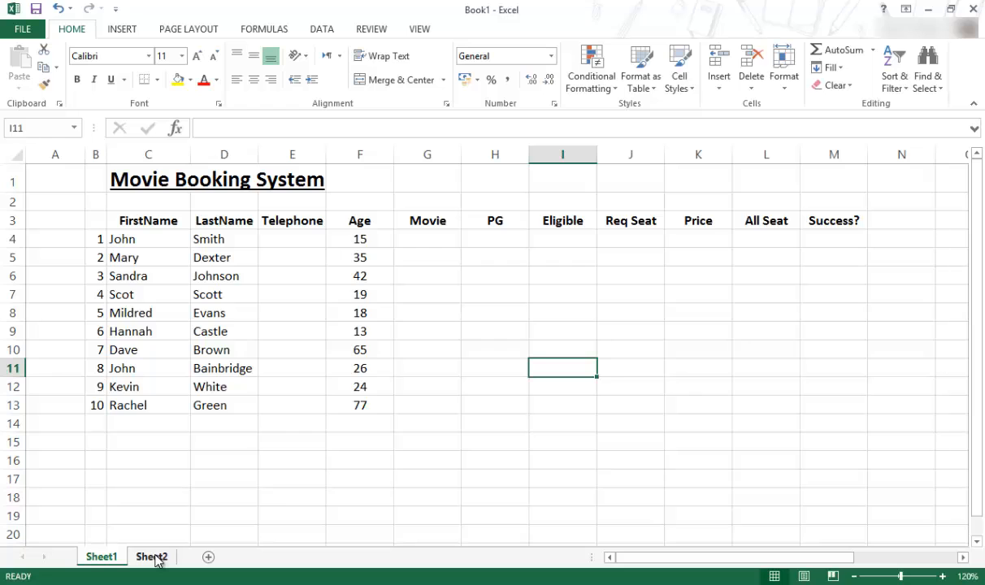
On Sheet2, add borders around the whole seating price table
{"action": "left_click", "coordinate": [151, 556]}
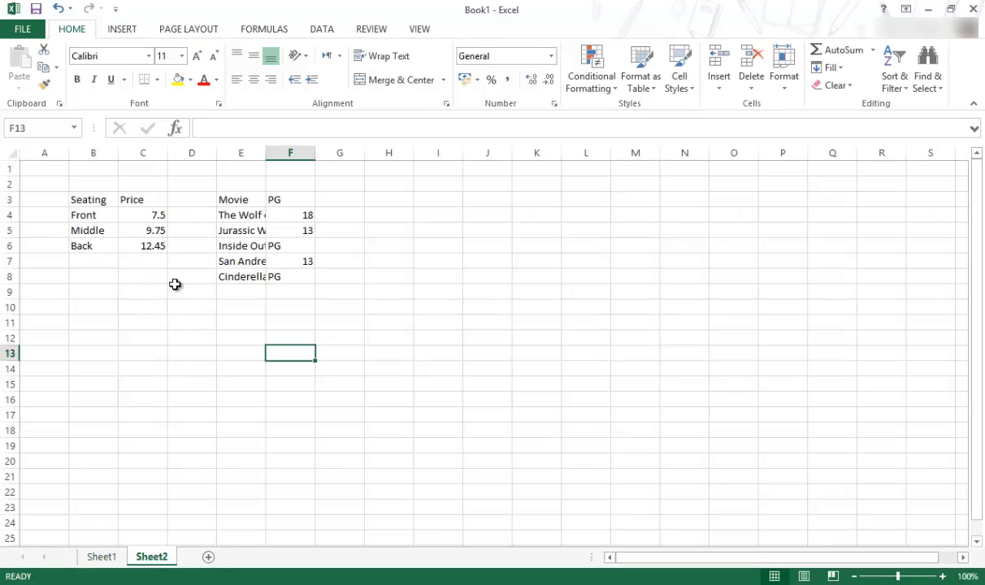
{"action": "left_click", "coordinate": [93, 198]}
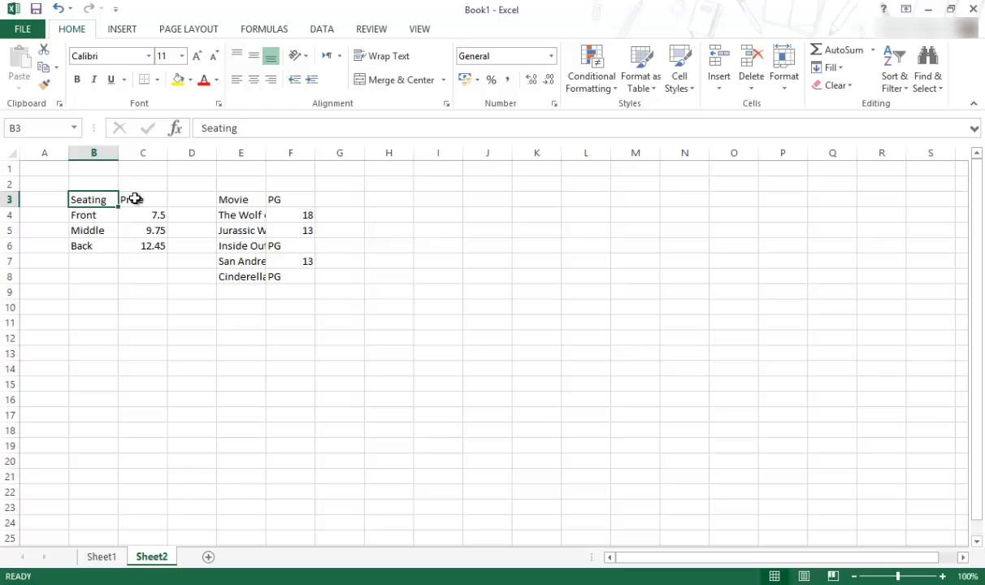
{"action": "left_click", "coordinate": [144, 198]}
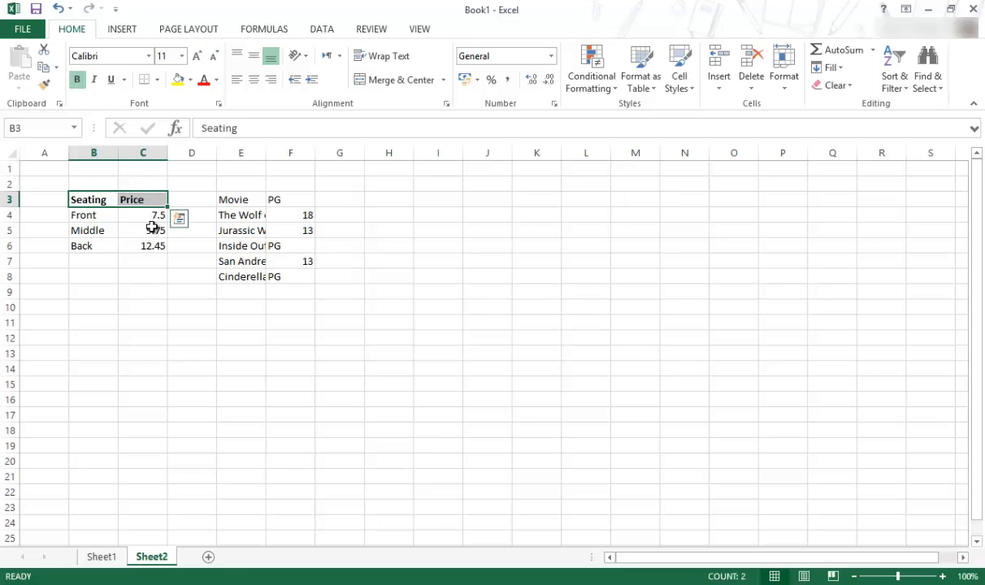
{"action": "left_click_drag", "start_coordinate": [143, 215], "coordinate": [143, 245]}
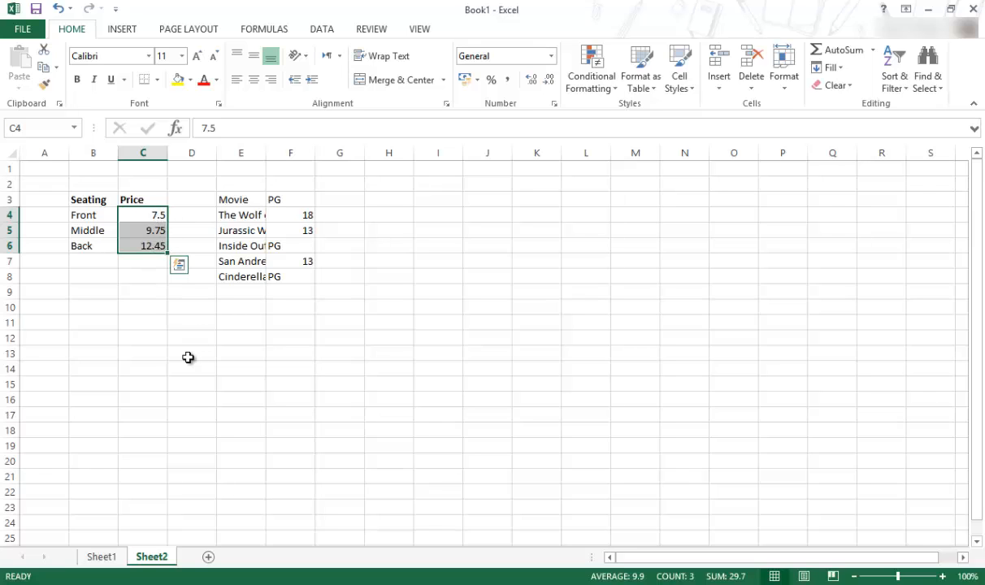
{"action": "mouse_move", "coordinate": [176, 343]}
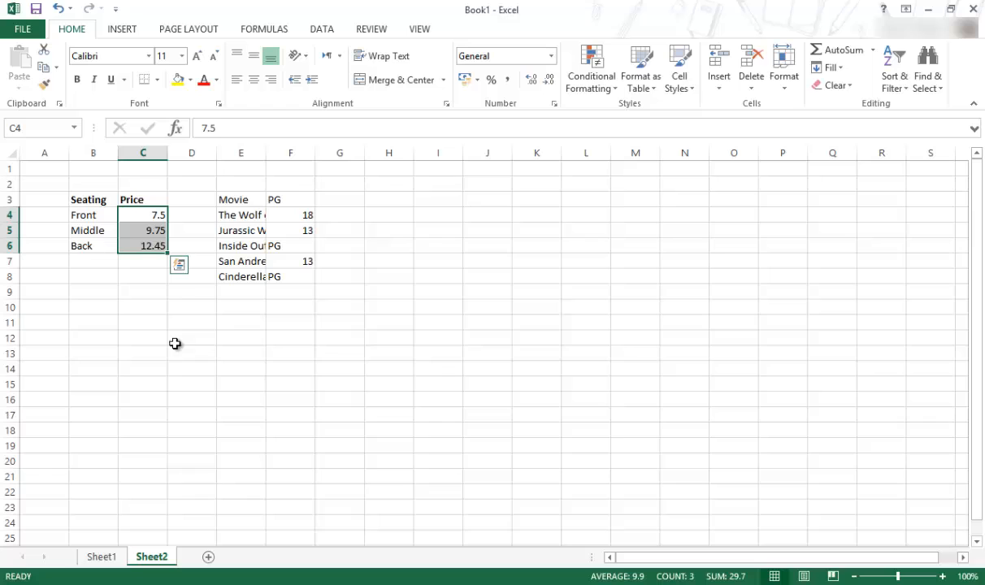
{"action": "mouse_move", "coordinate": [123, 218]}
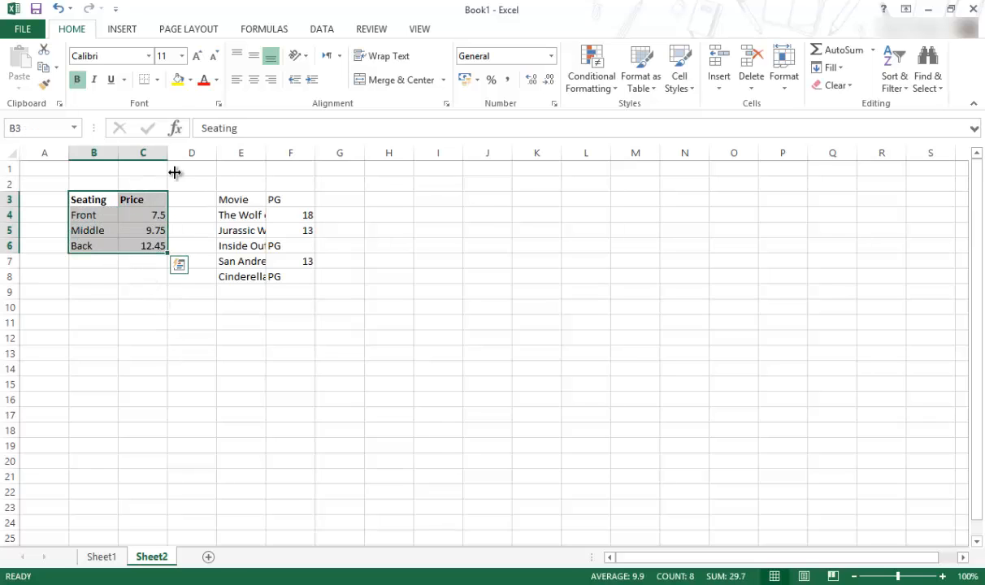
{"action": "left_click", "coordinate": [157, 80]}
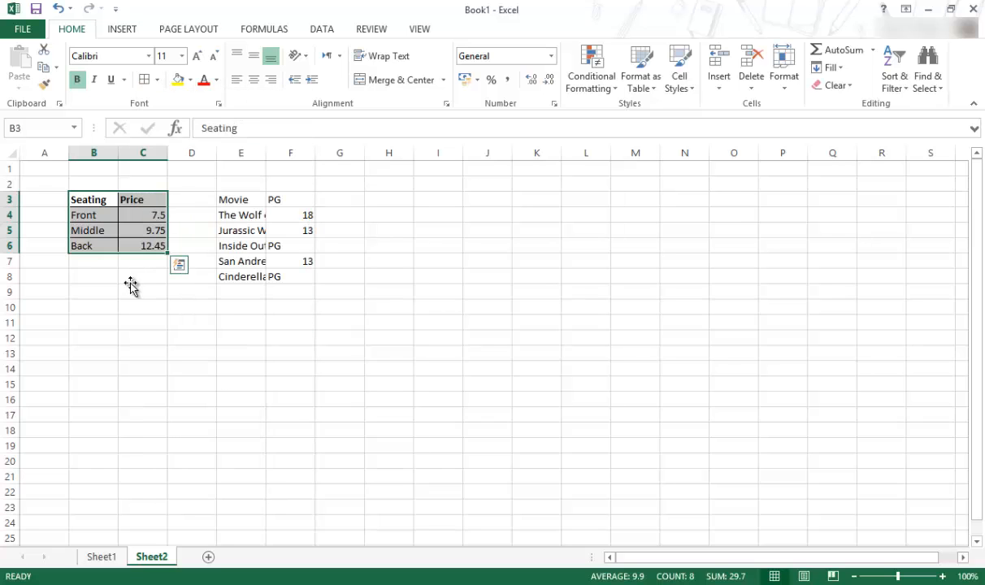
Centre the Seating and Price headings
{"action": "left_click", "coordinate": [93, 198]}
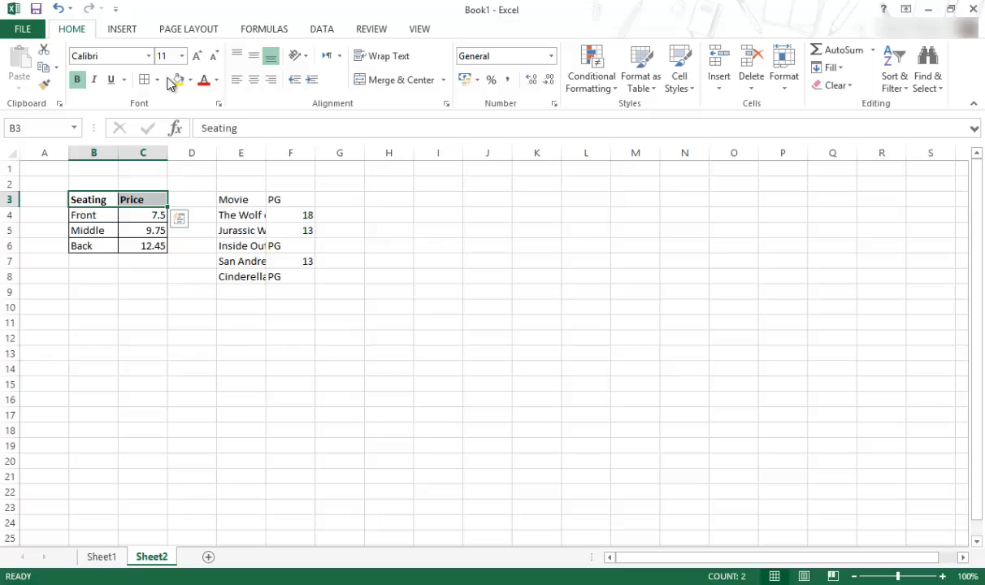
{"action": "left_click", "coordinate": [143, 305]}
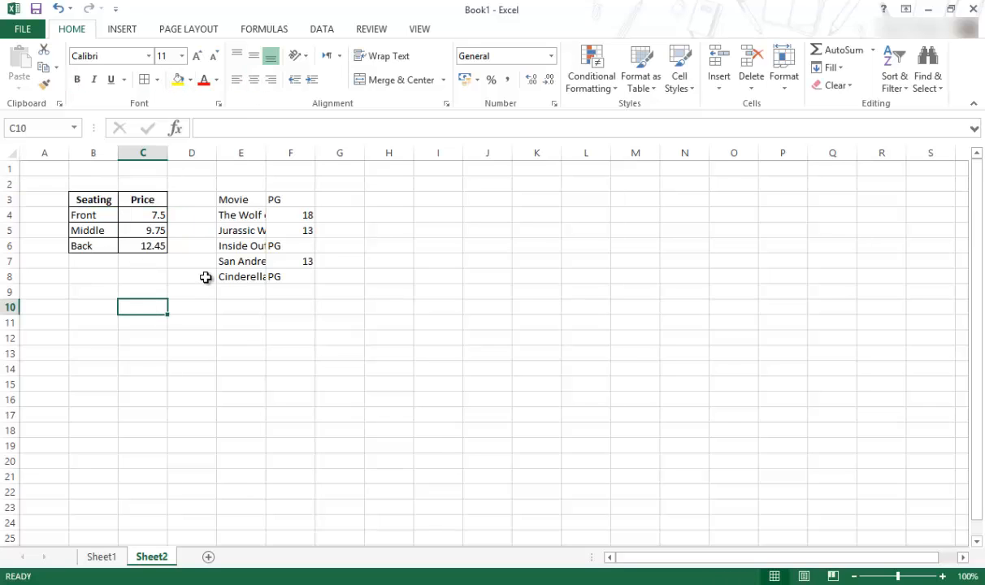
Make the Movie and PG headings bold and centred
{"action": "left_click", "coordinate": [241, 198]}
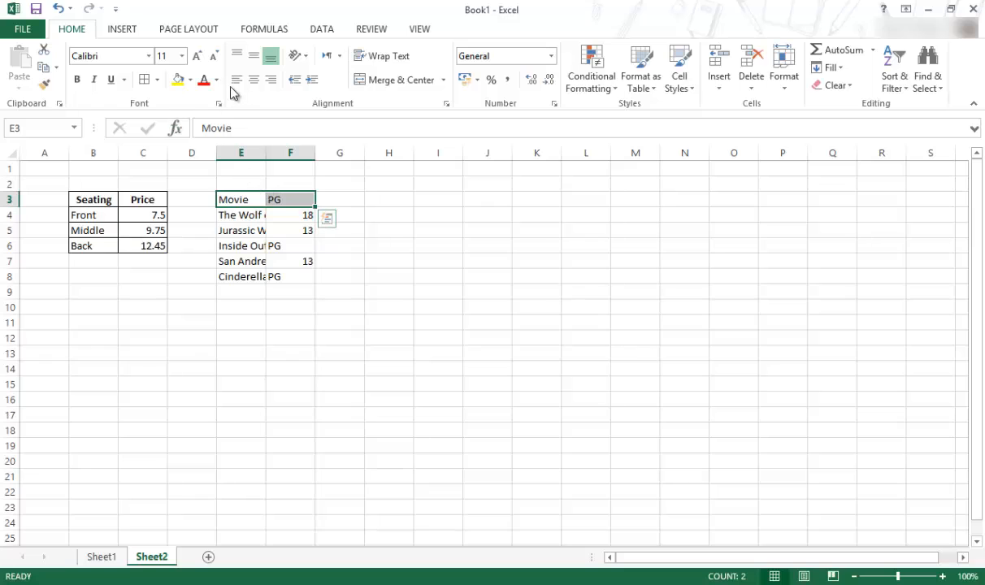
{"action": "left_click", "coordinate": [78, 78]}
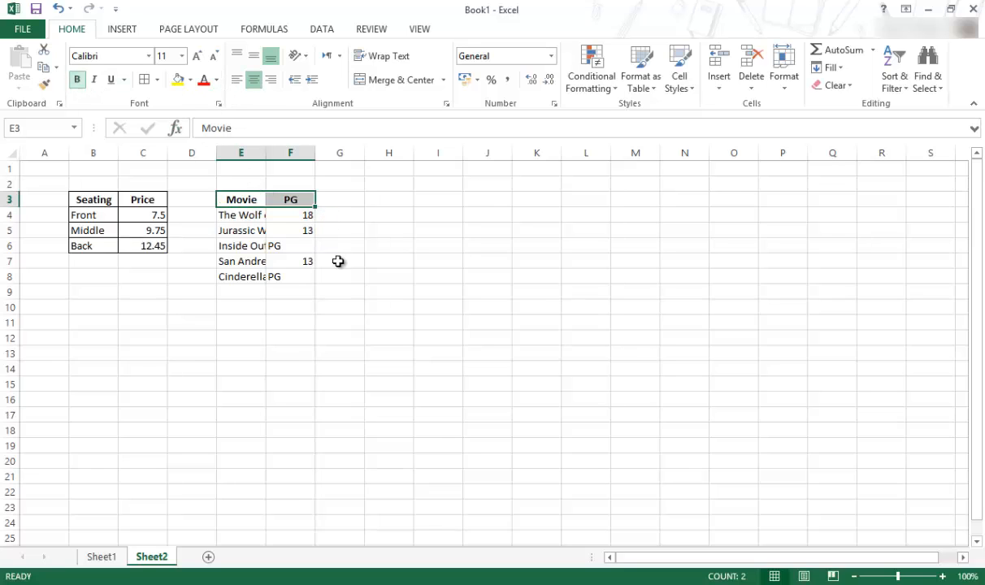
{"action": "left_click", "coordinate": [339, 337]}
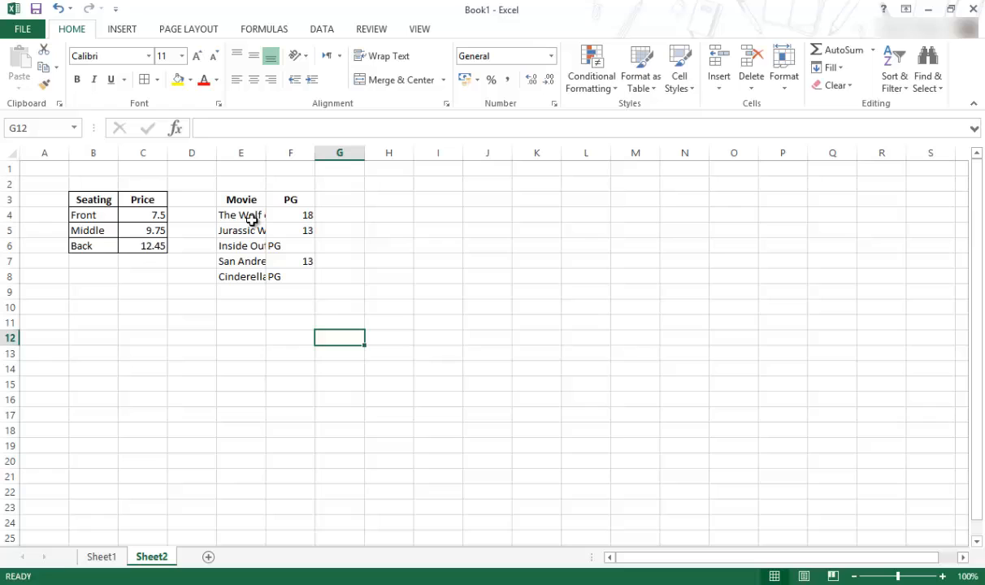
{"action": "mouse_move", "coordinate": [226, 215]}
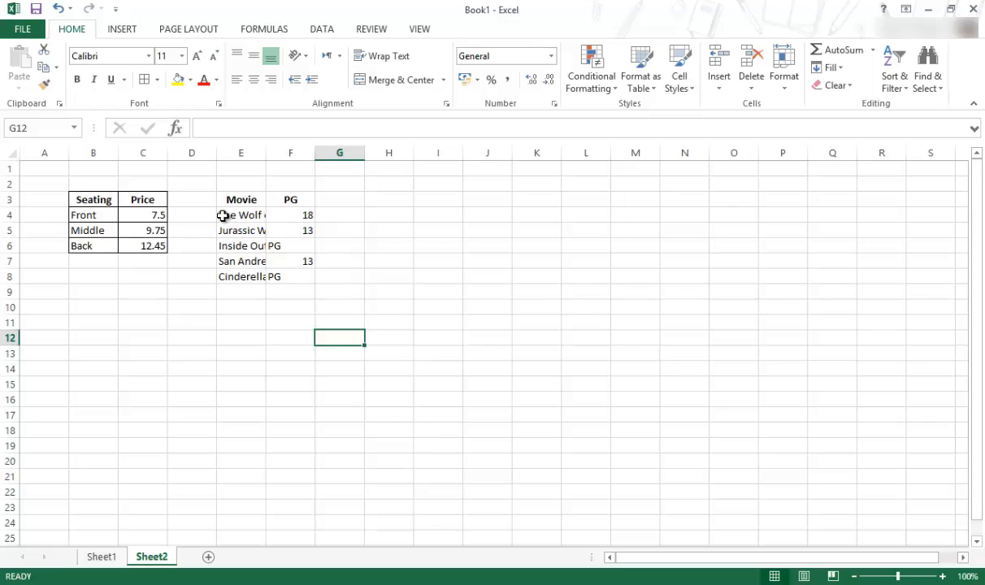
Widen the Movie column and border every cell of the movie table
{"action": "left_click", "coordinate": [289, 214]}
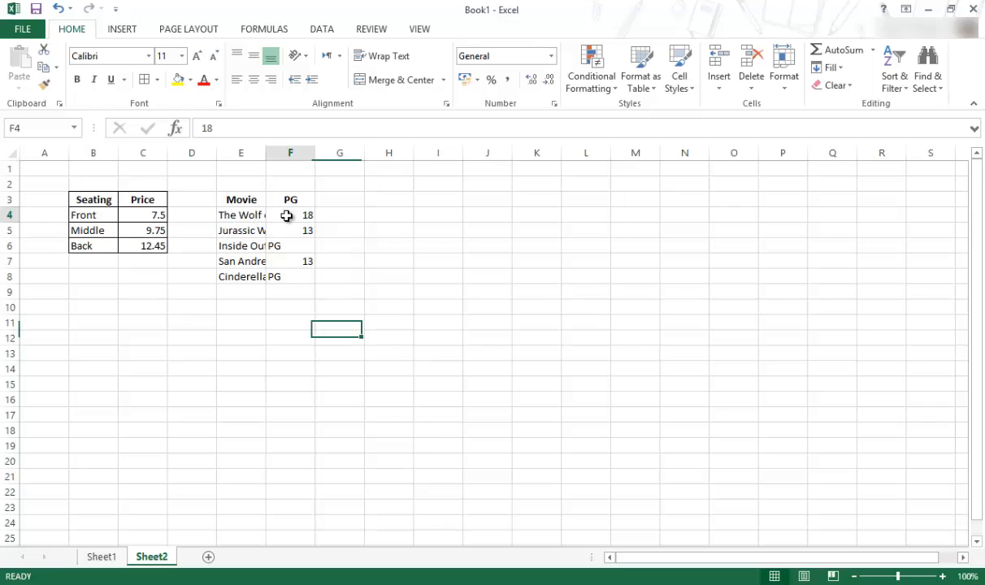
{"action": "left_click", "coordinate": [290, 260]}
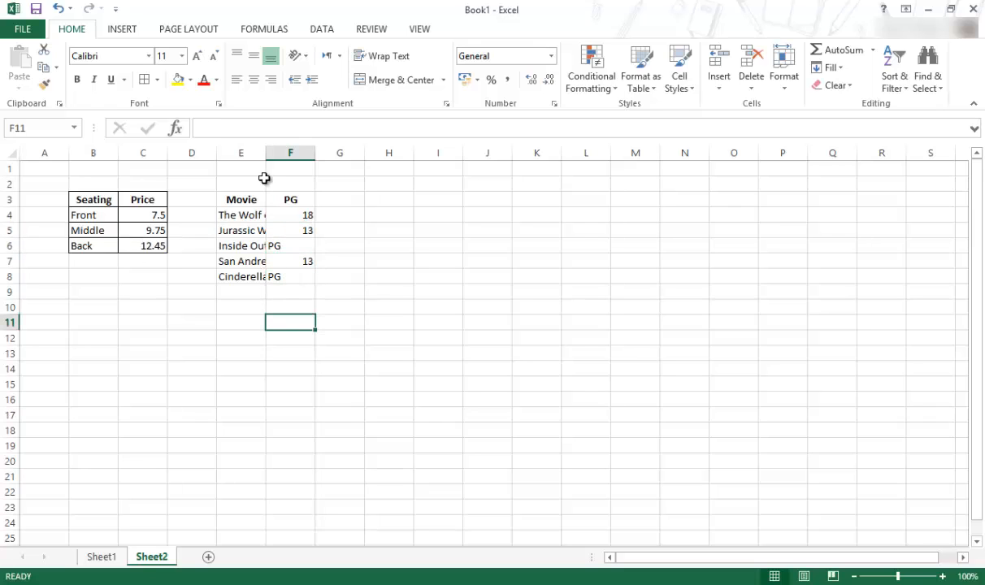
{"action": "mouse_move", "coordinate": [265, 156]}
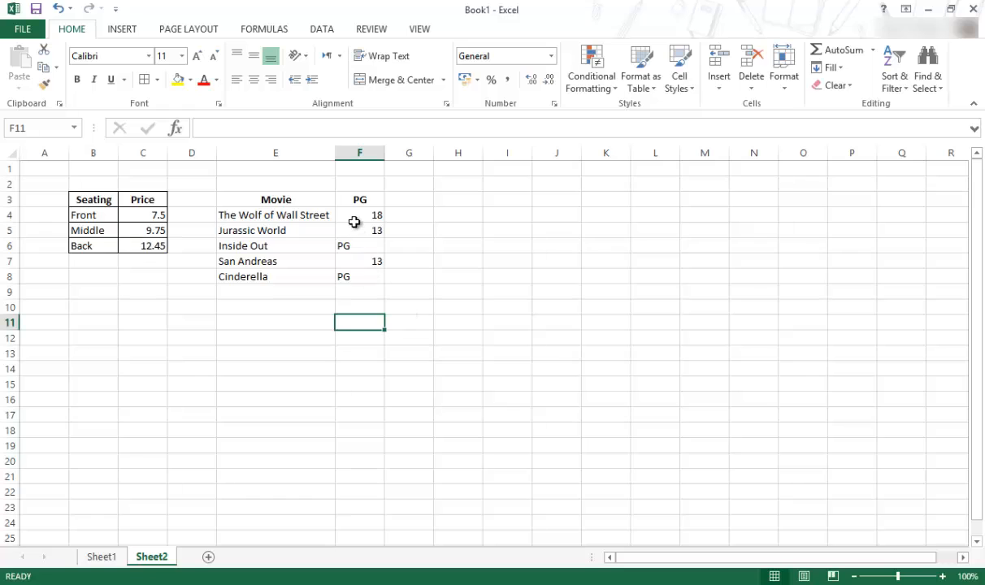
{"action": "left_click_drag", "start_coordinate": [359, 215], "coordinate": [360, 276]}
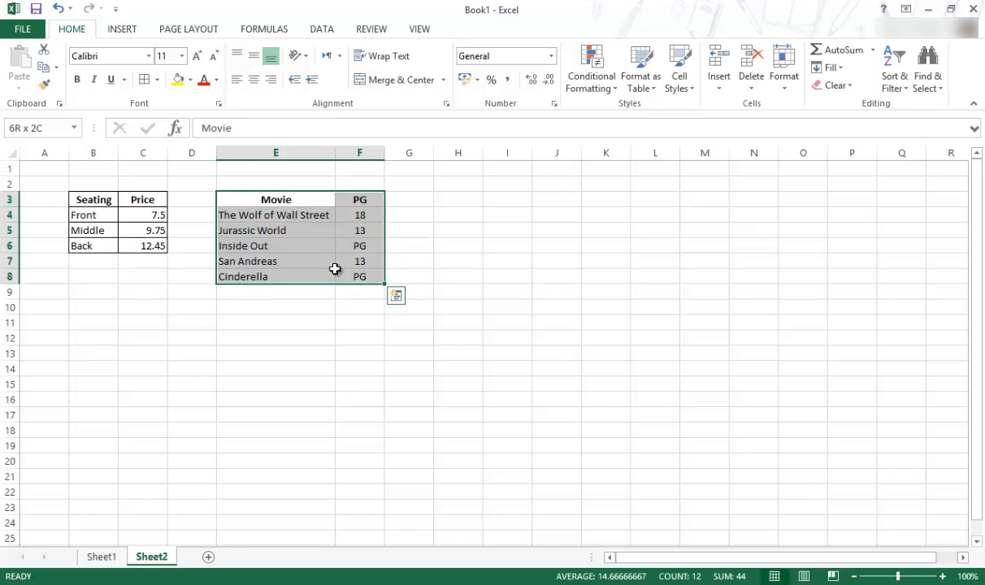
{"action": "left_click", "coordinate": [556, 367]}
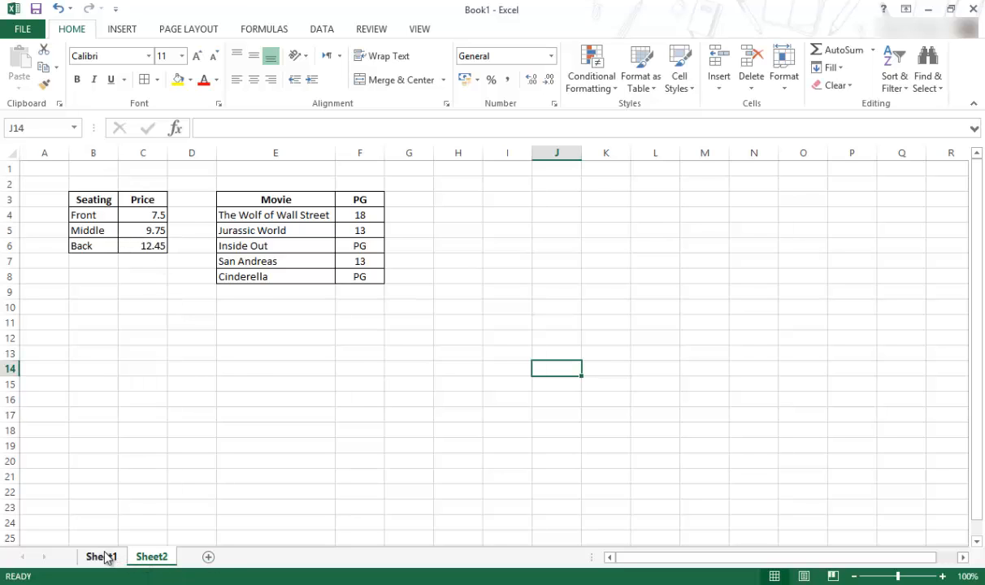
Return to Sheet1 with the customer table
{"action": "left_click", "coordinate": [101, 556]}
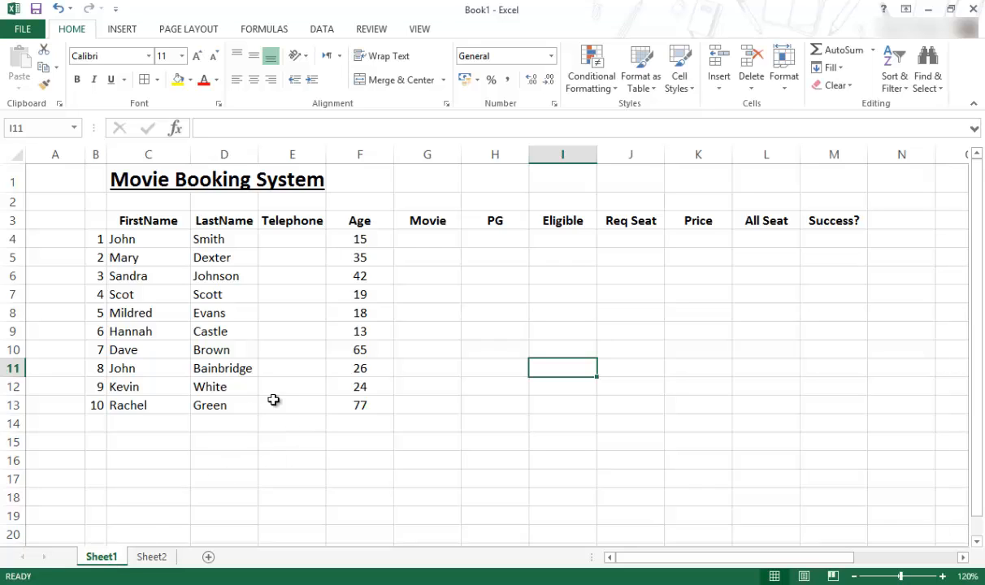
{"action": "mouse_move", "coordinate": [270, 472]}
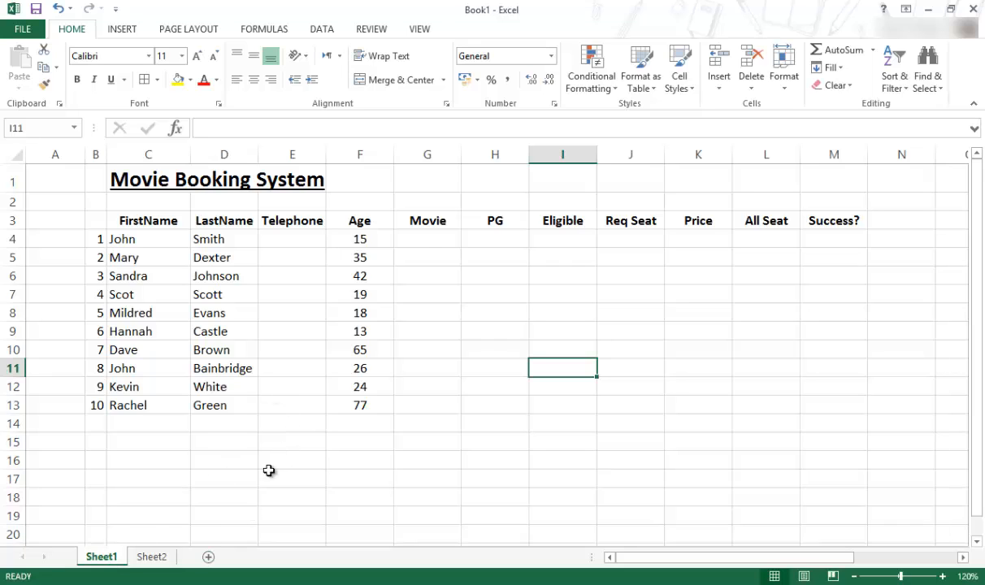
{"action": "mouse_move", "coordinate": [408, 317]}
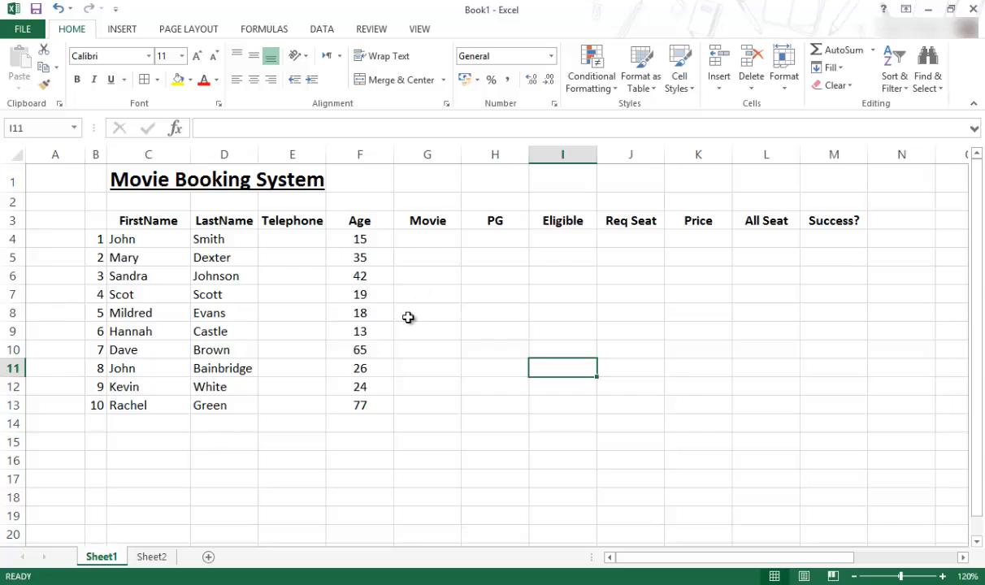